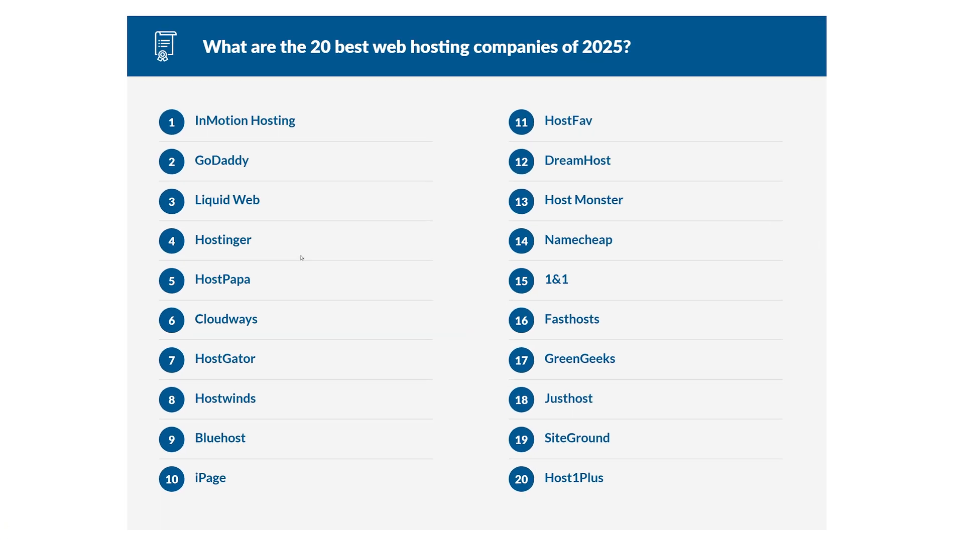
Review FinanceOnline's 2025 top-20 hosting list before the Hostinger cart with coupon MRWEB.
double_click(223, 240)
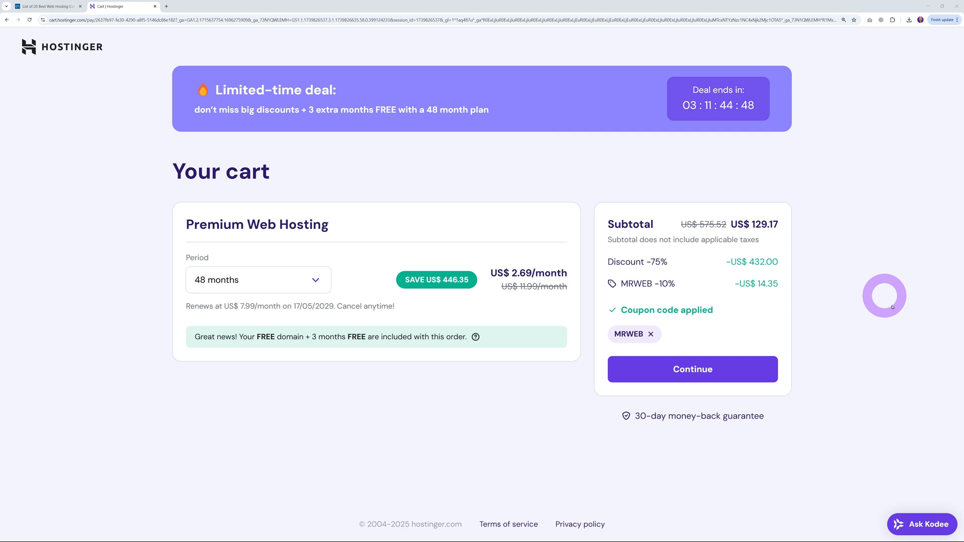
Finish WordPress onboarding with pre-built websites and themes and the recommended plugins installed.
left_click(692, 368)
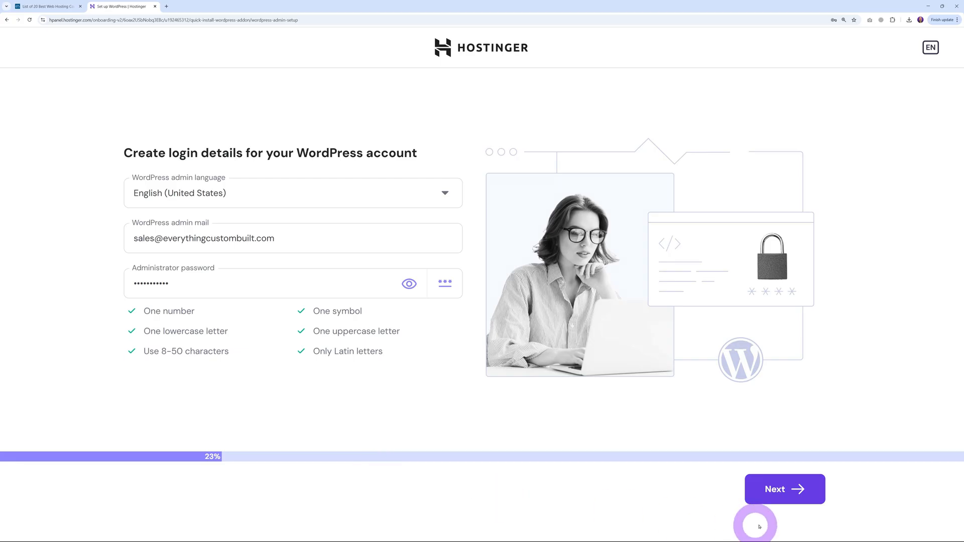
left_click(784, 489)
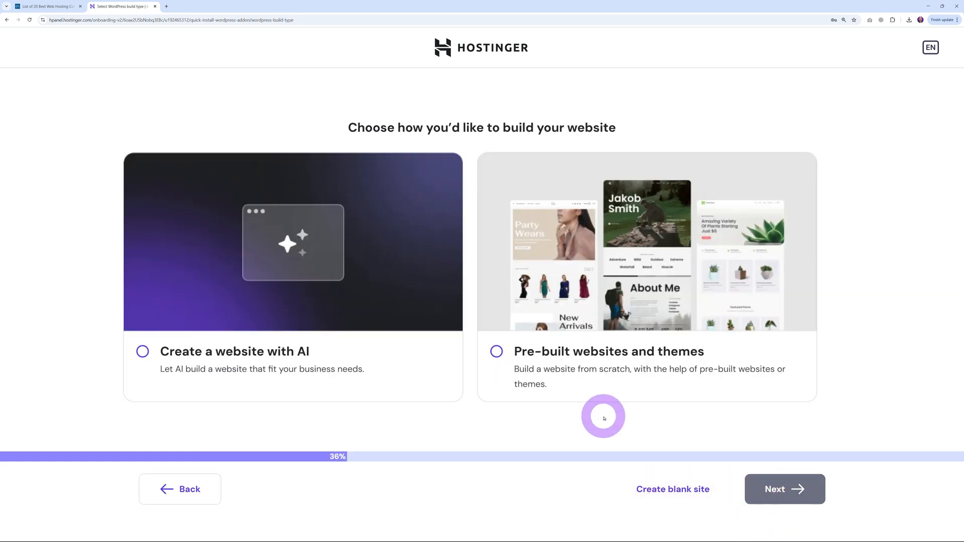
left_click(645, 277)
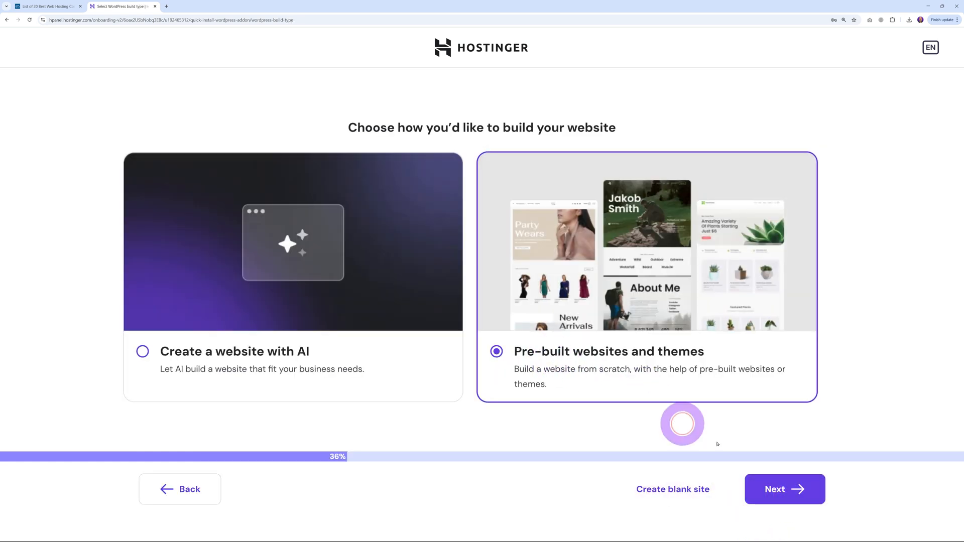
left_click(784, 489)
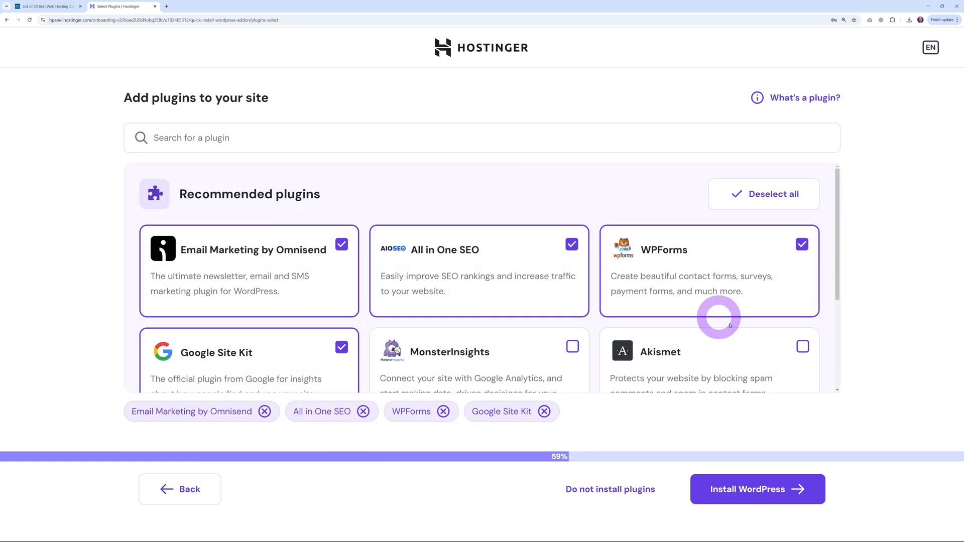
left_click(757, 489)
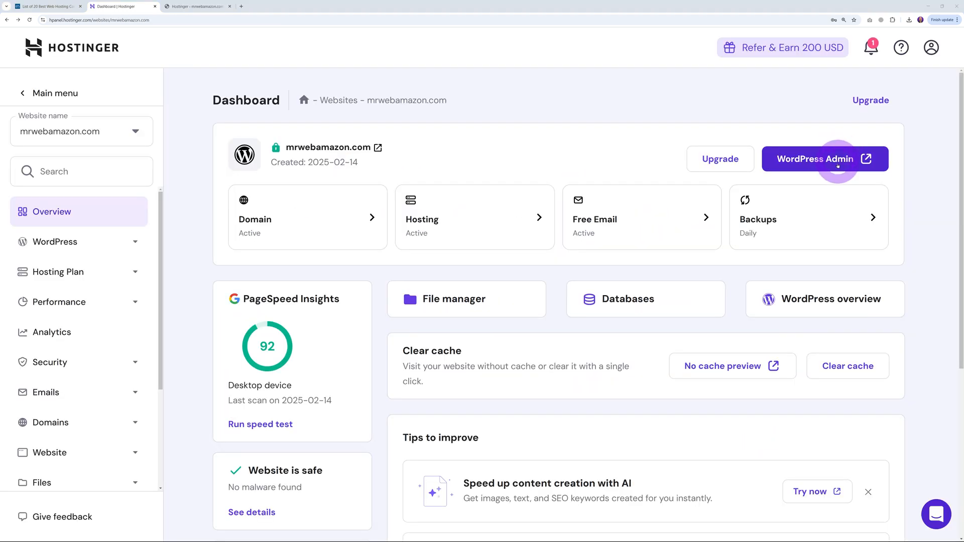
Install WordPress titled Mr Web on mrwebamazon.com via Auto Installer and reach its WordPress admin.
left_click(824, 159)
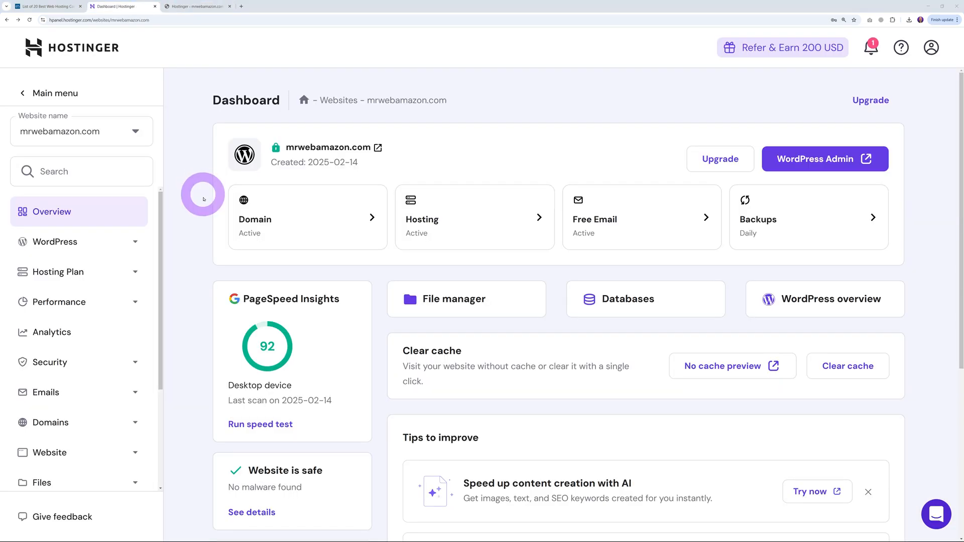
scroll("down", 3)
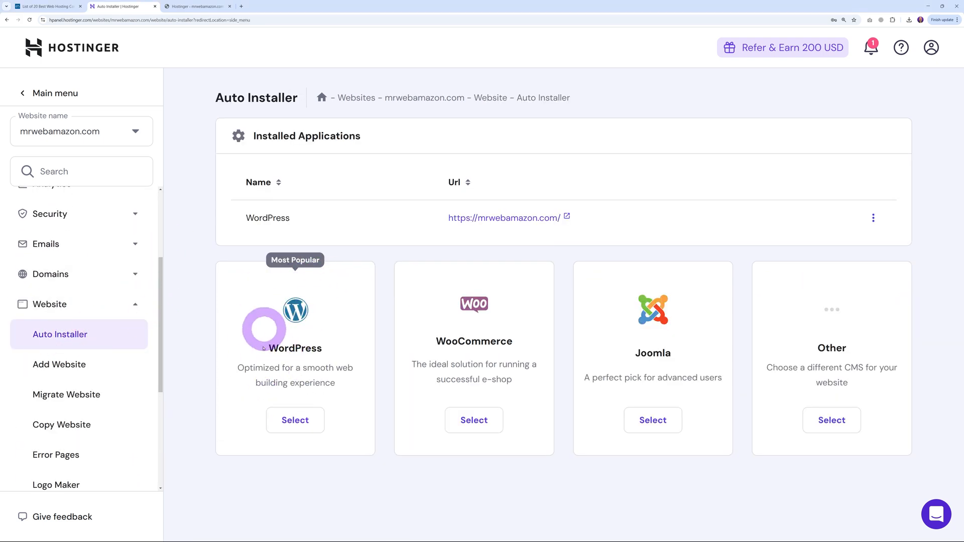
left_click(294, 420)
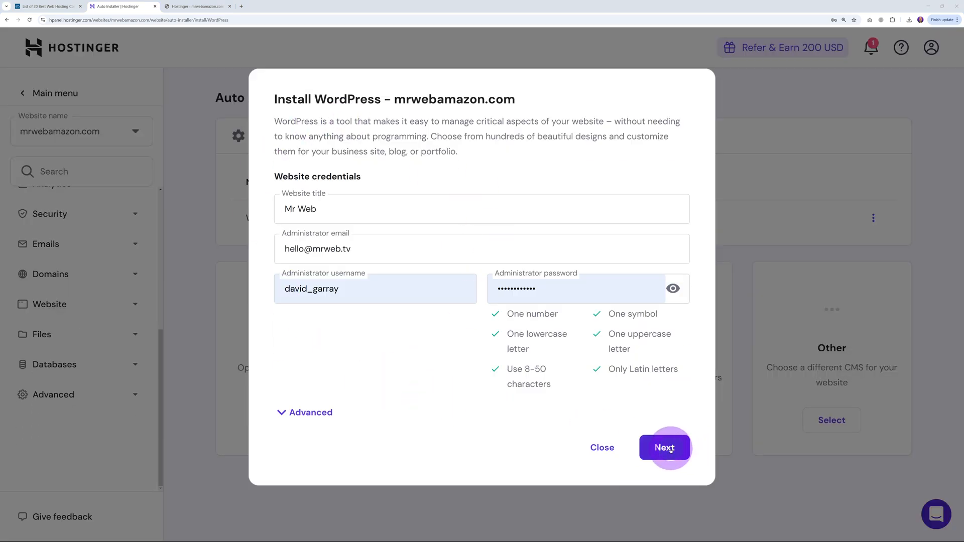
left_click(665, 447)
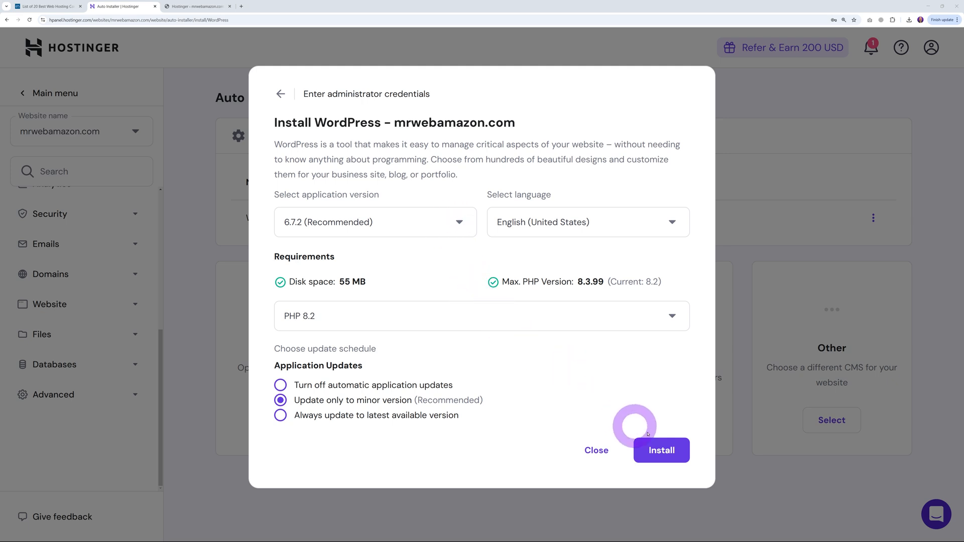
left_click(660, 450)
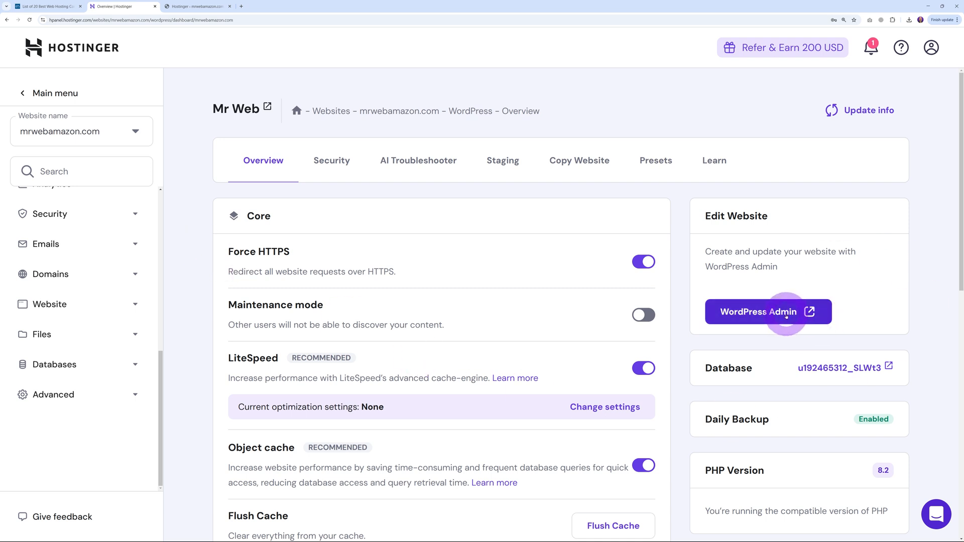
left_click(767, 311)
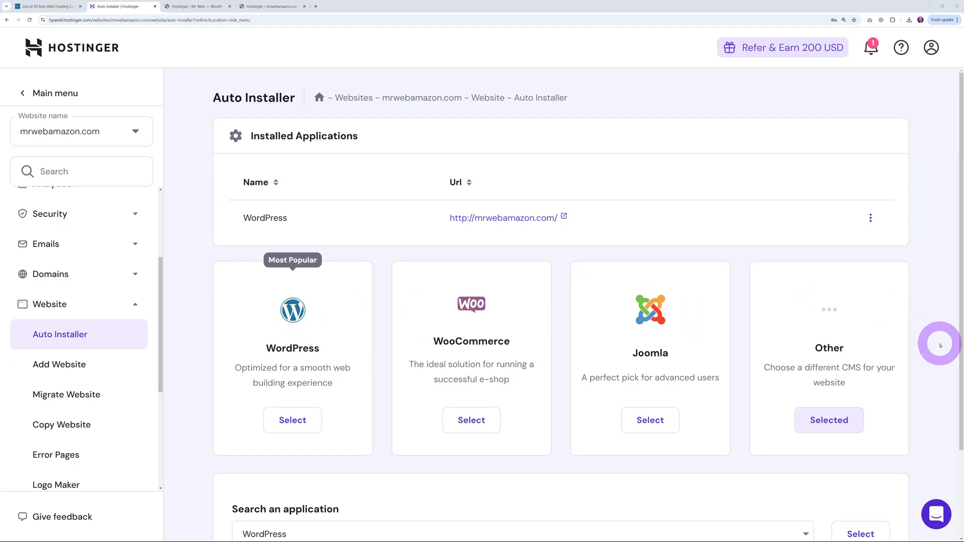
Browse the 'Search an application' catalogue of other installable apps.
left_click(805, 342)
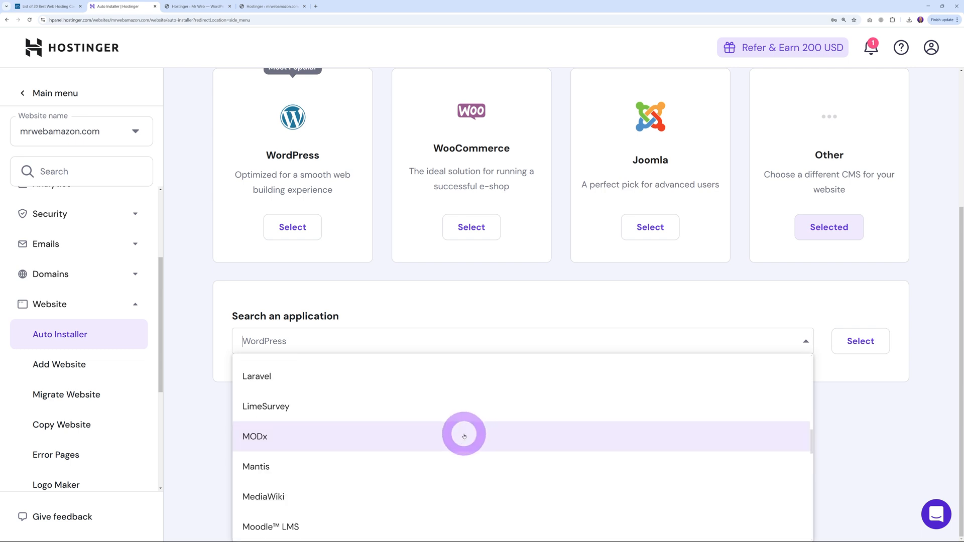
scroll("down", 3)
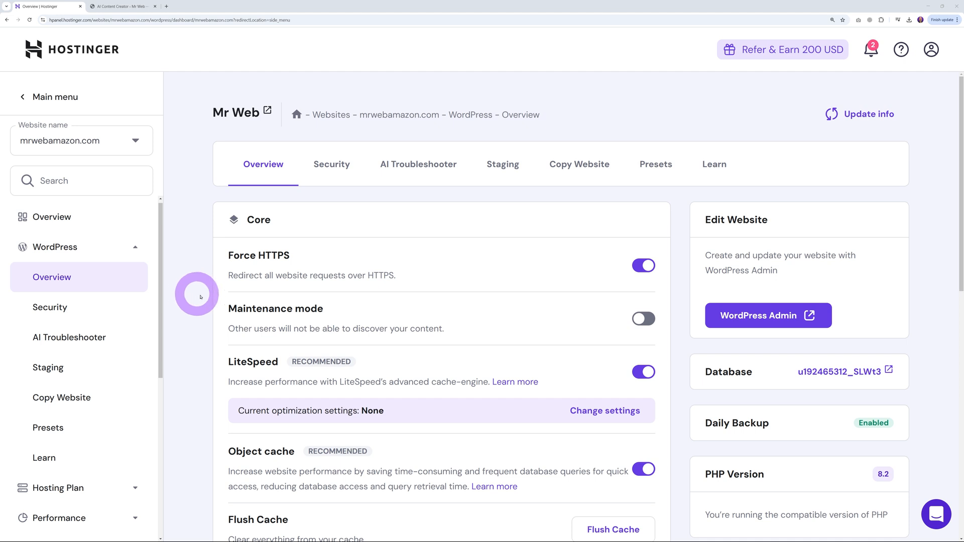
Create a staging environment at staging.mrwebamazon.com and manage it once Completed.
left_click(48, 368)
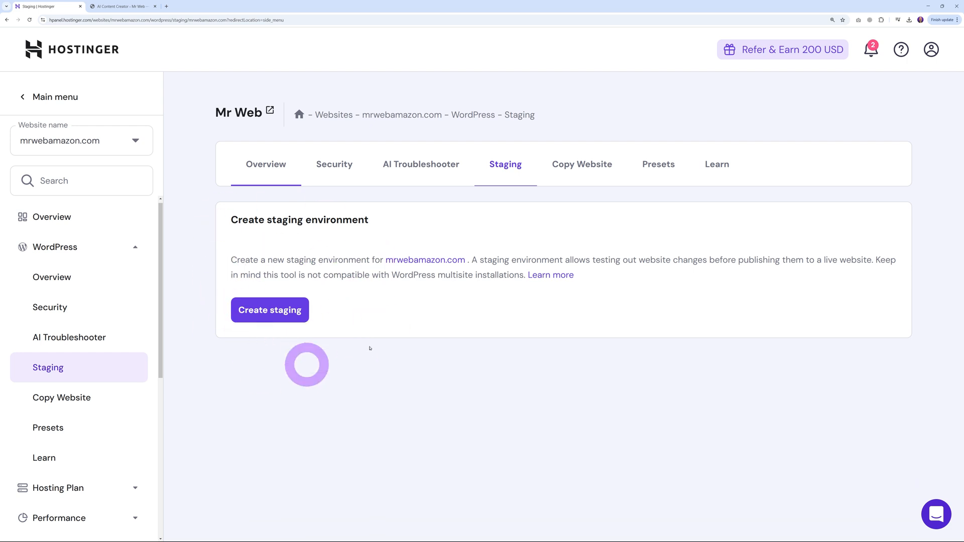
left_click(269, 311)
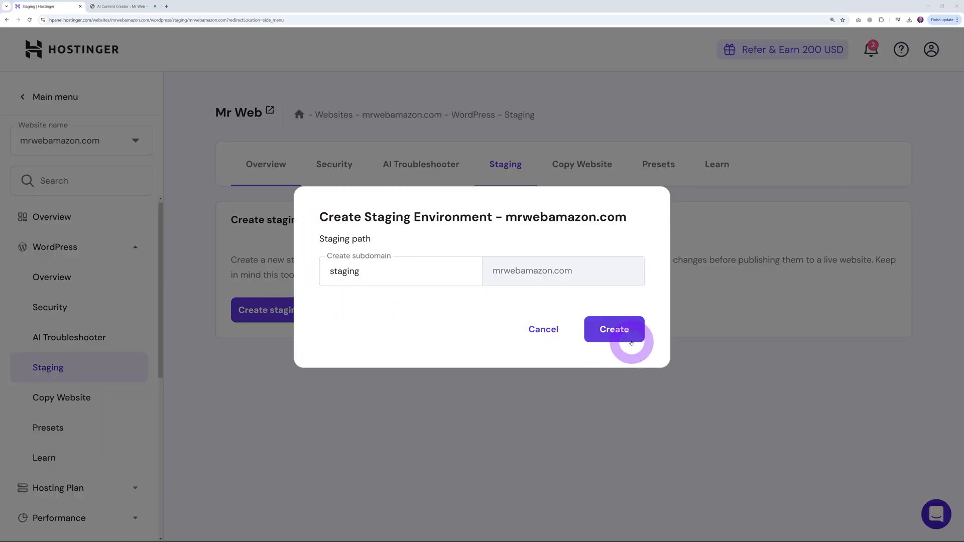
left_click(613, 329)
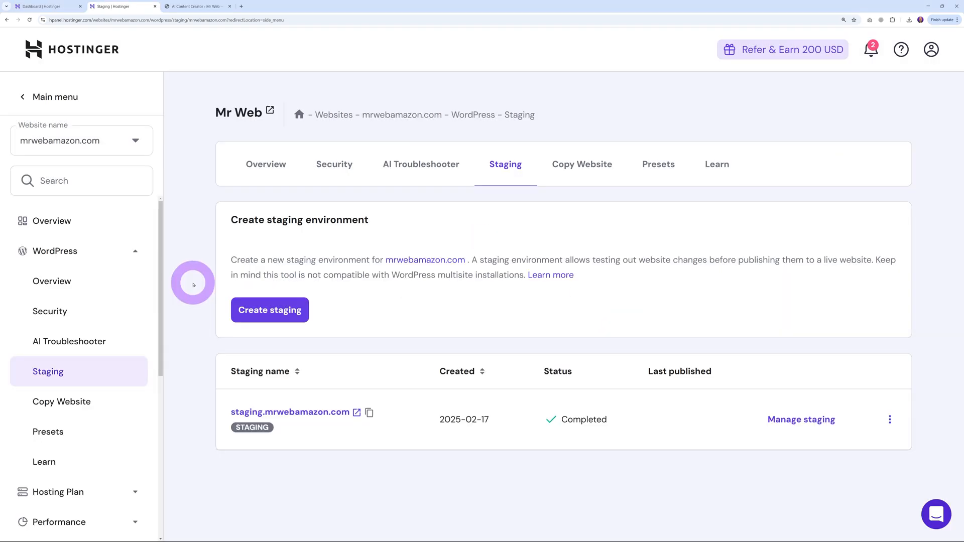
mouse_move(384, 488)
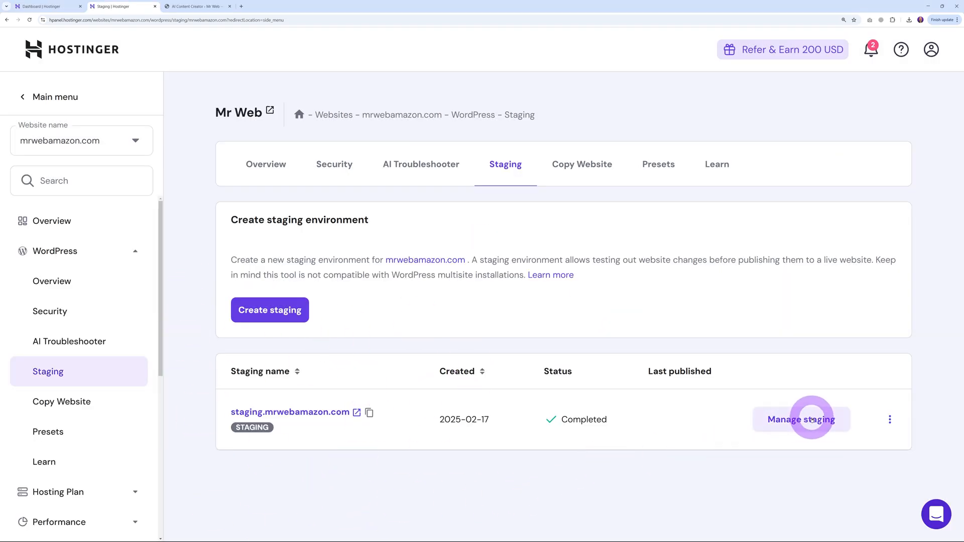
left_click(801, 420)
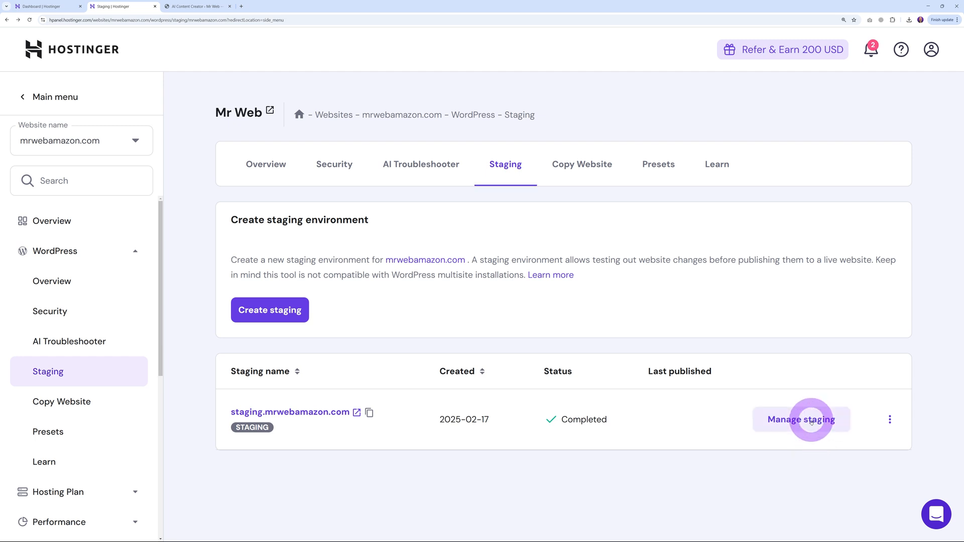
left_click(800, 420)
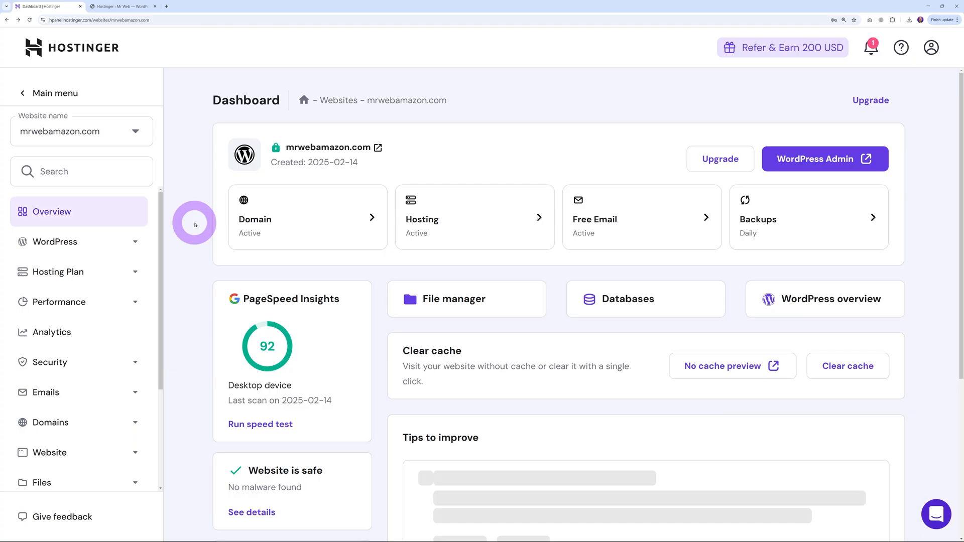
View the WordPress Presets free-trial page from the site's WordPress tools.
left_click(81, 242)
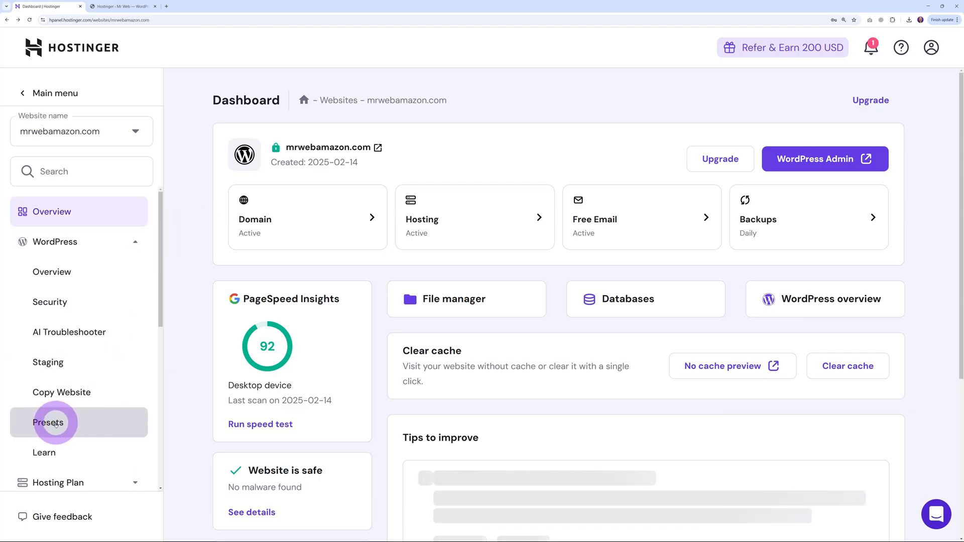
left_click(48, 423)
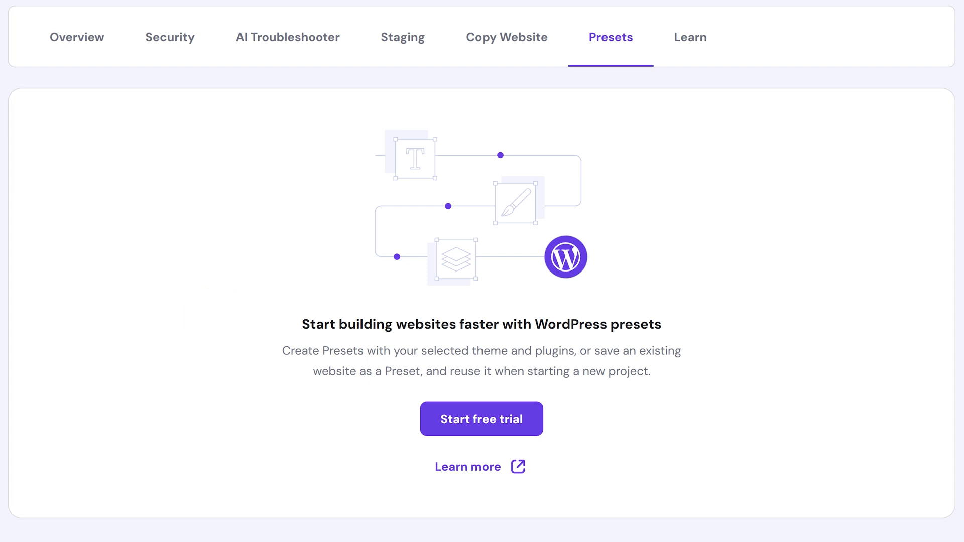
left_click_drag(283, 351, 571, 350)
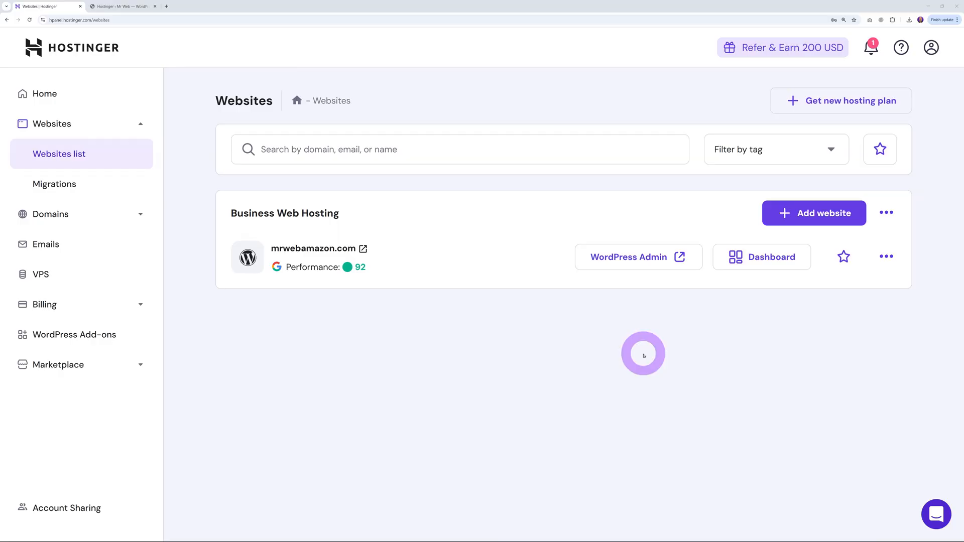
Add a Hostinger Website Builder site, generate the AI illustrator portfolio and scroll its preview to the contact form.
left_click(822, 213)
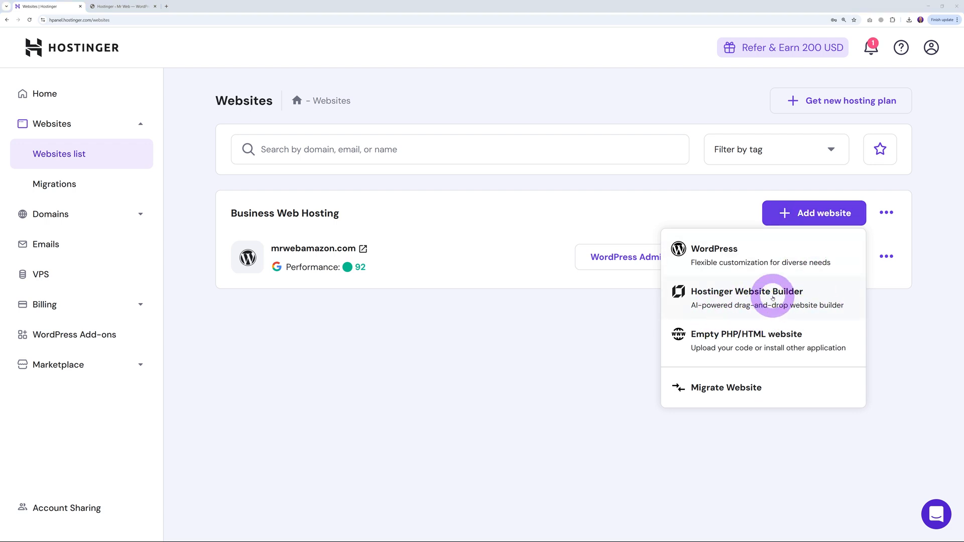
left_click(746, 299)
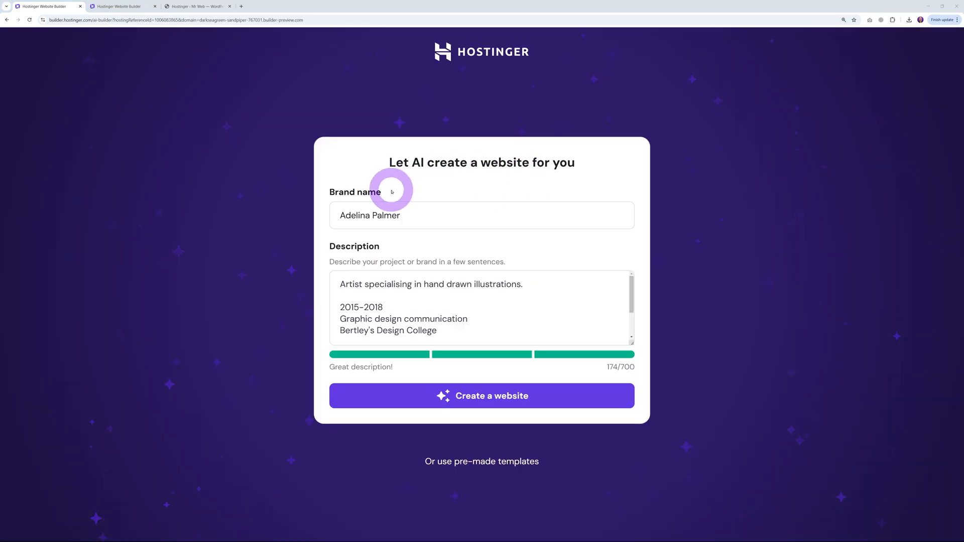
mouse_move(504, 182)
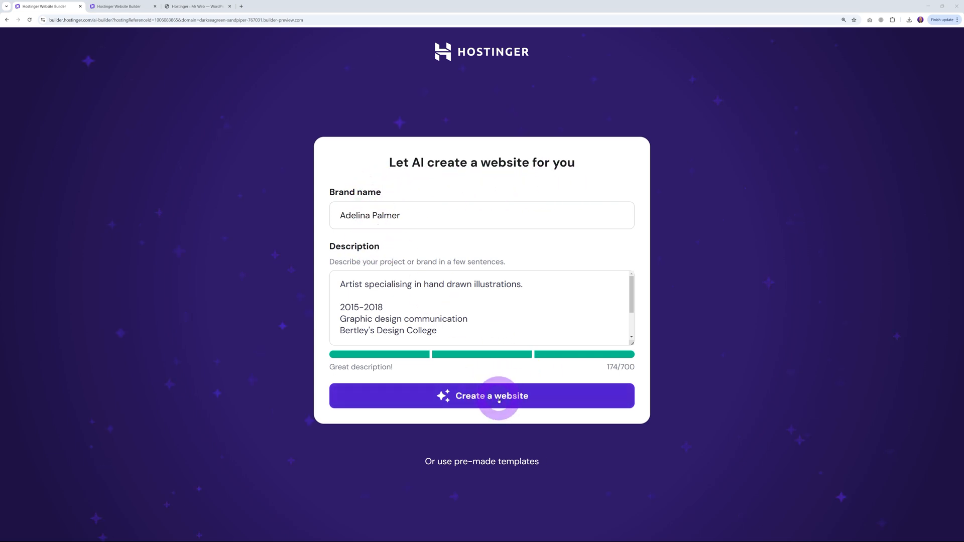
left_click(481, 395)
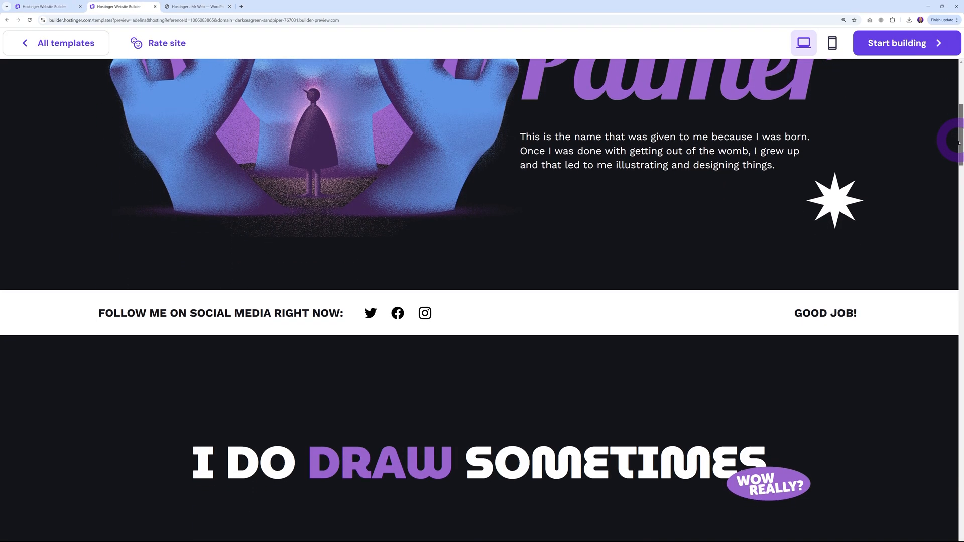
scroll("down", 3)
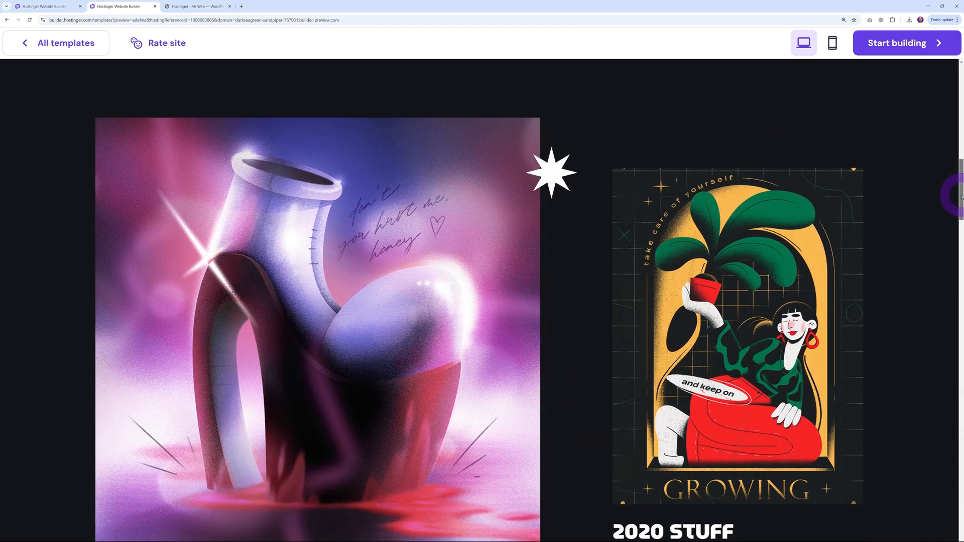
scroll("down", 3)
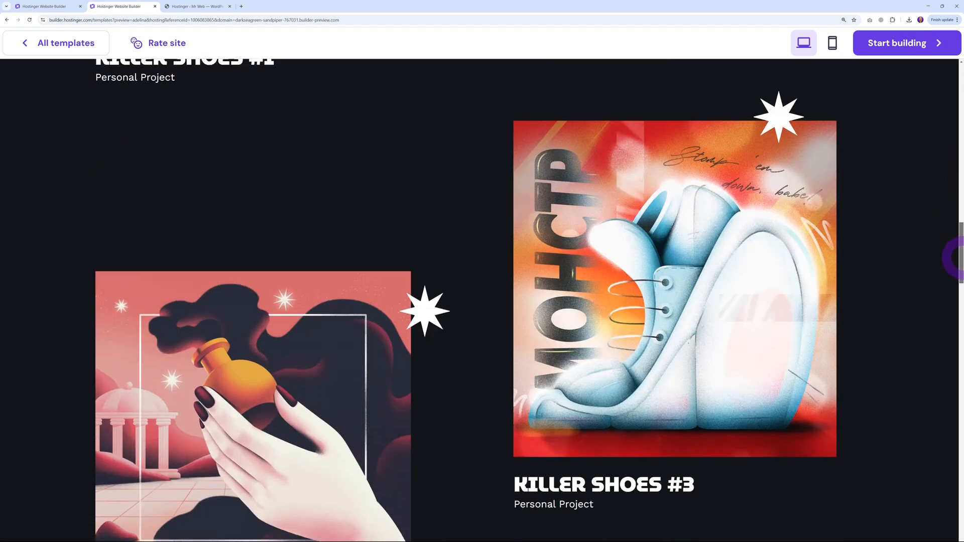
scroll("down", 3)
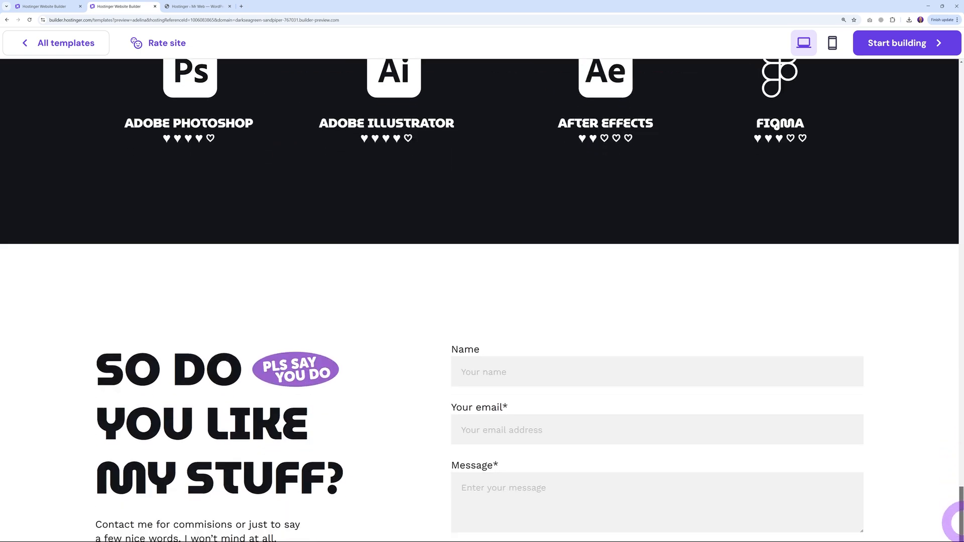
left_click(123, 6)
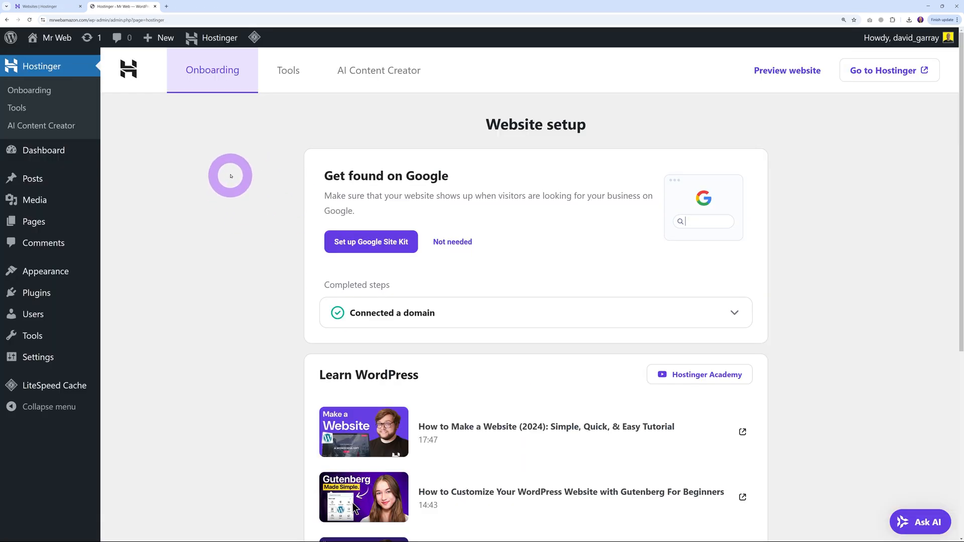
mouse_move(378, 71)
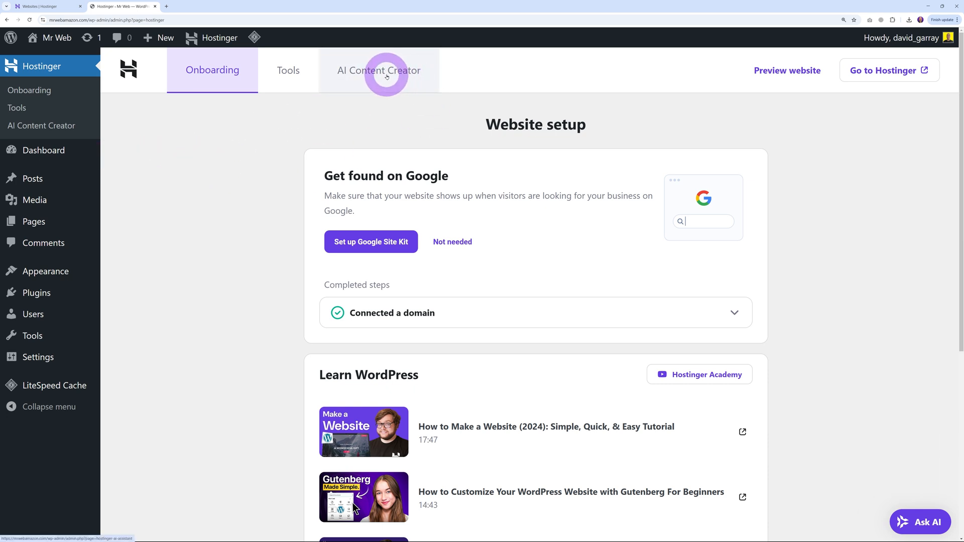
In the Hostinger AI Content Creator, set Tone to Friendly and Length to Long for the post.
left_click(379, 70)
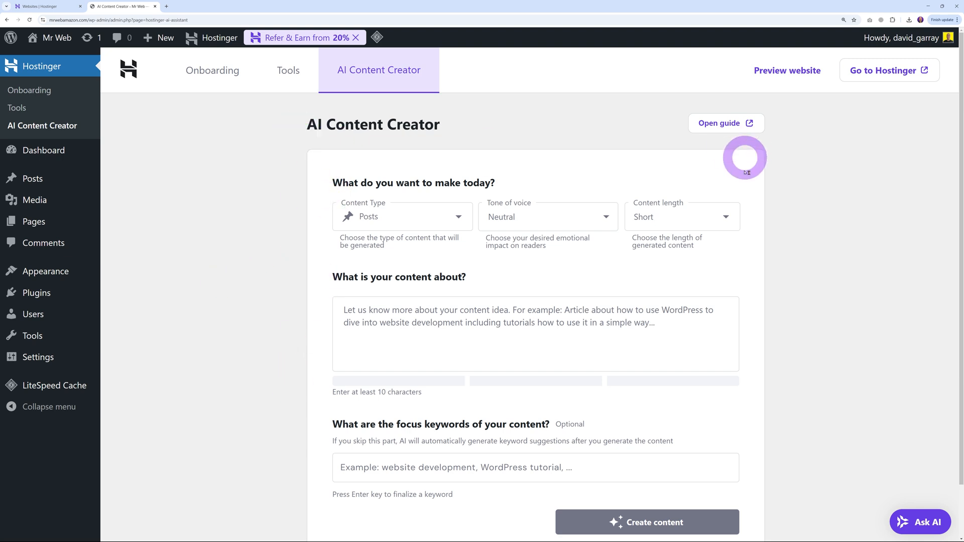
left_click(402, 217)
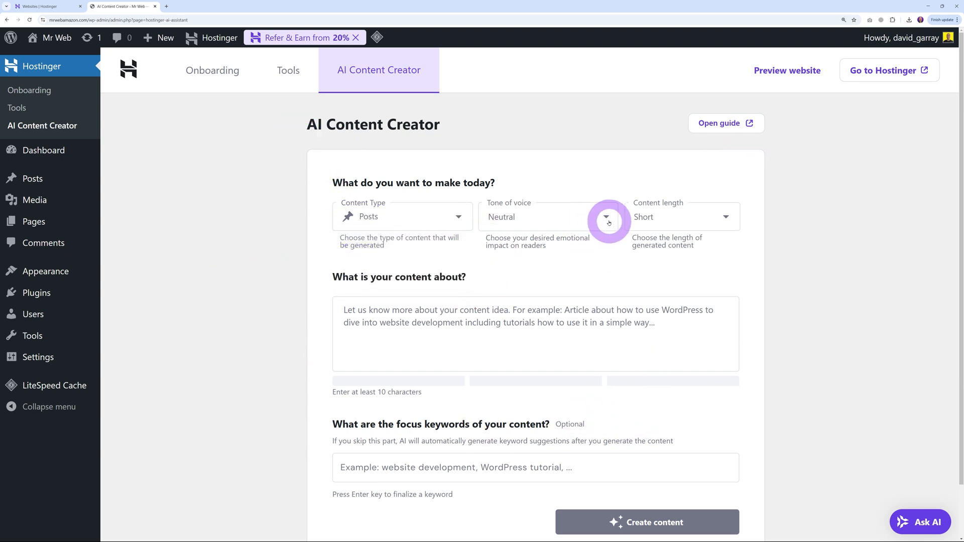
left_click(606, 217)
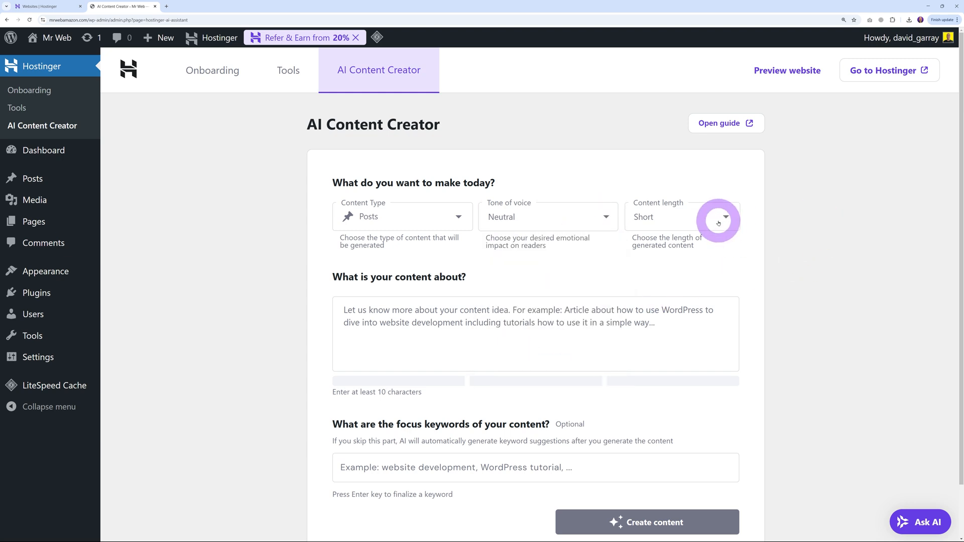
left_click(718, 217)
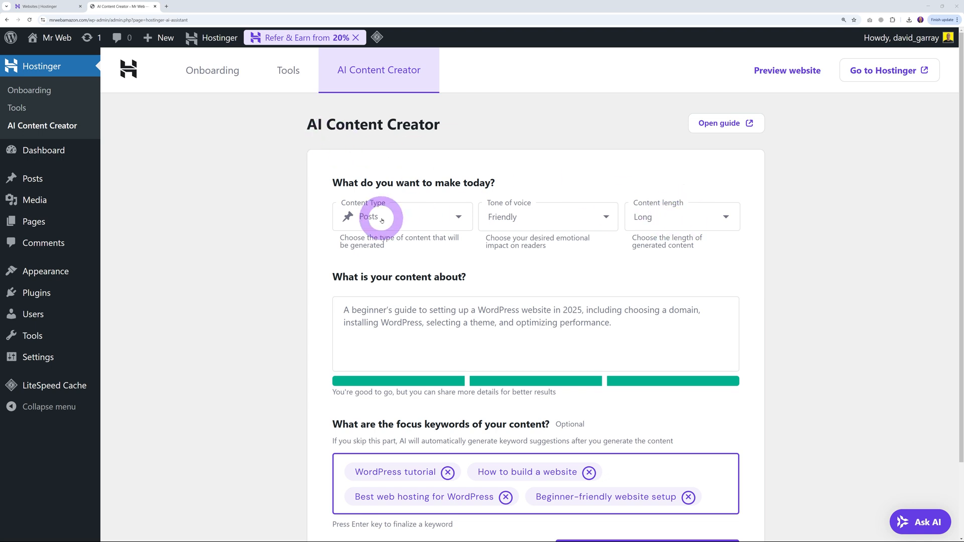
Scroll through the generated 2590-word post to the Publish buttons, then return to the hPanel tab.
scroll("down", 3)
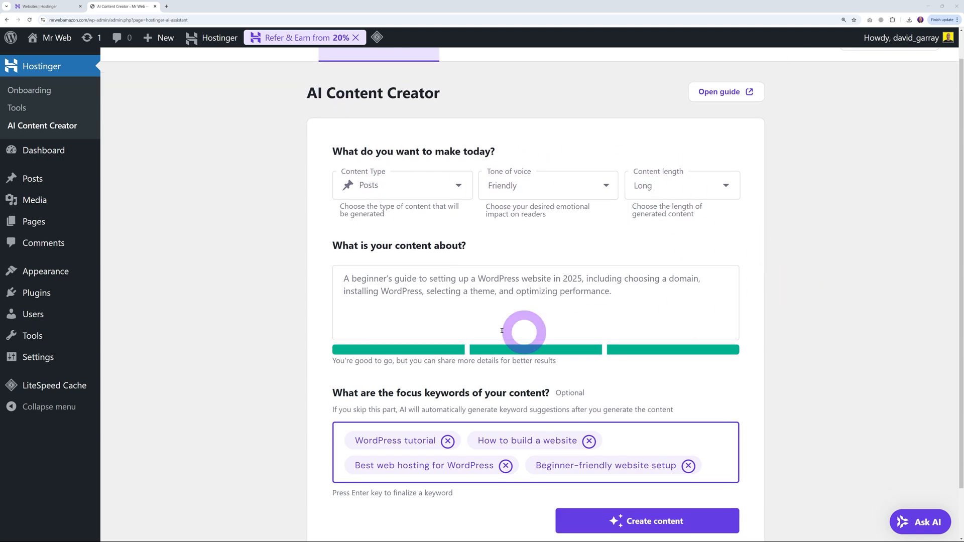
mouse_move(774, 502)
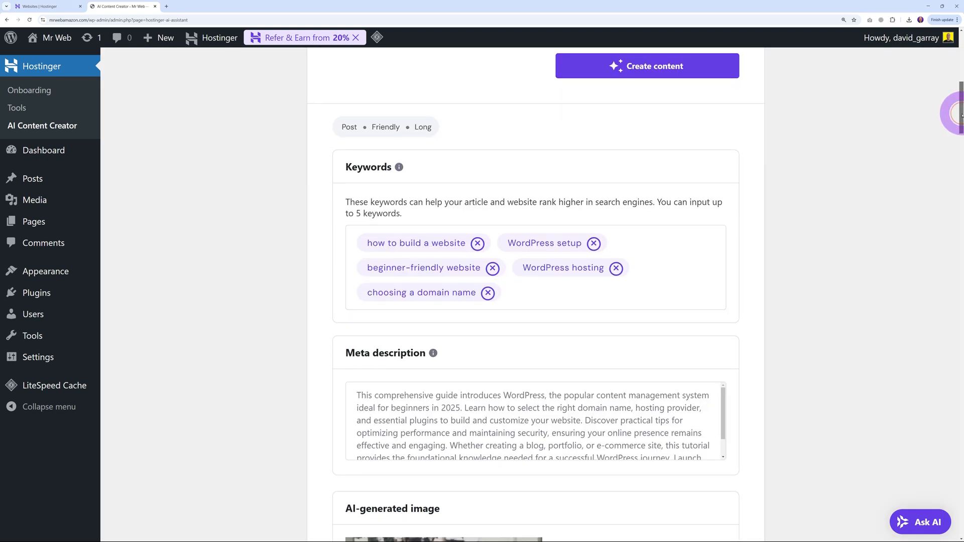
scroll("down", 3)
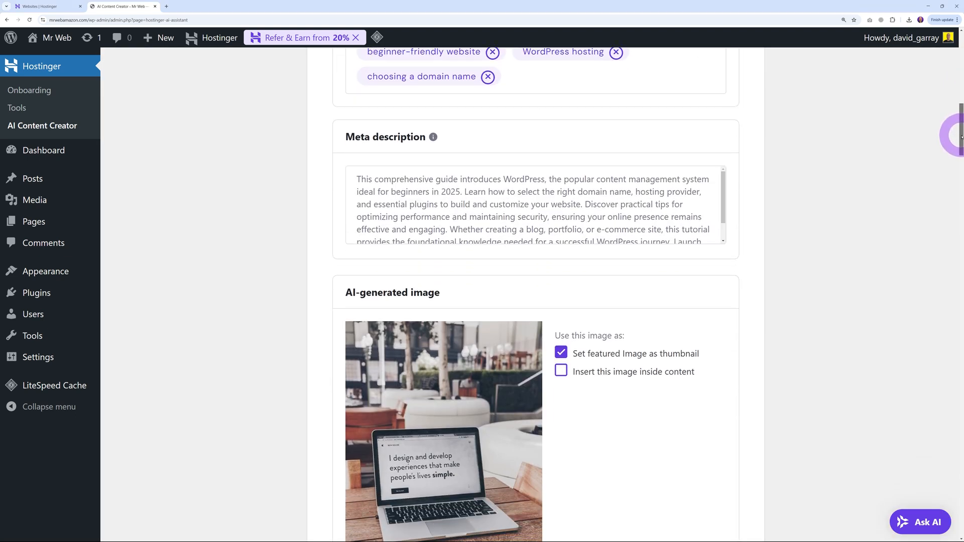
scroll("down", 3)
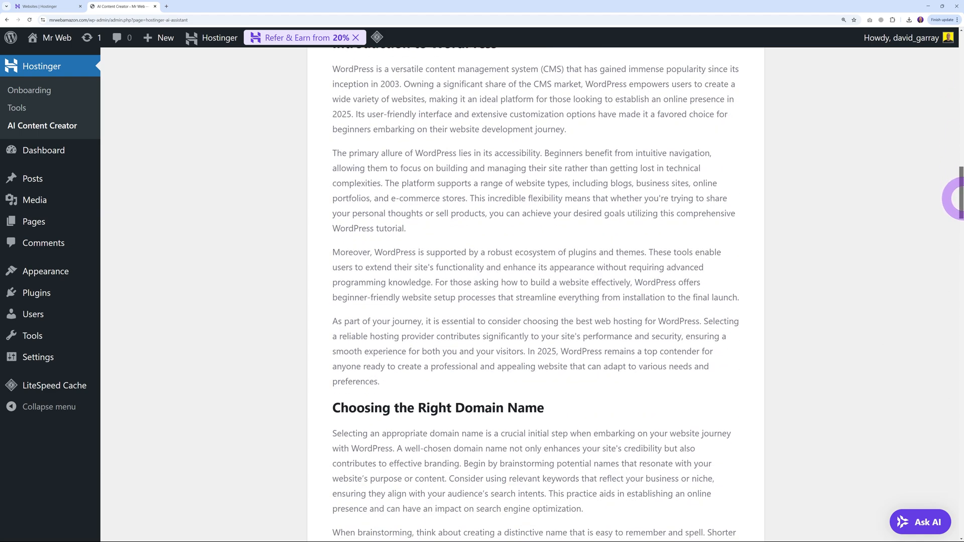
scroll("down", 3)
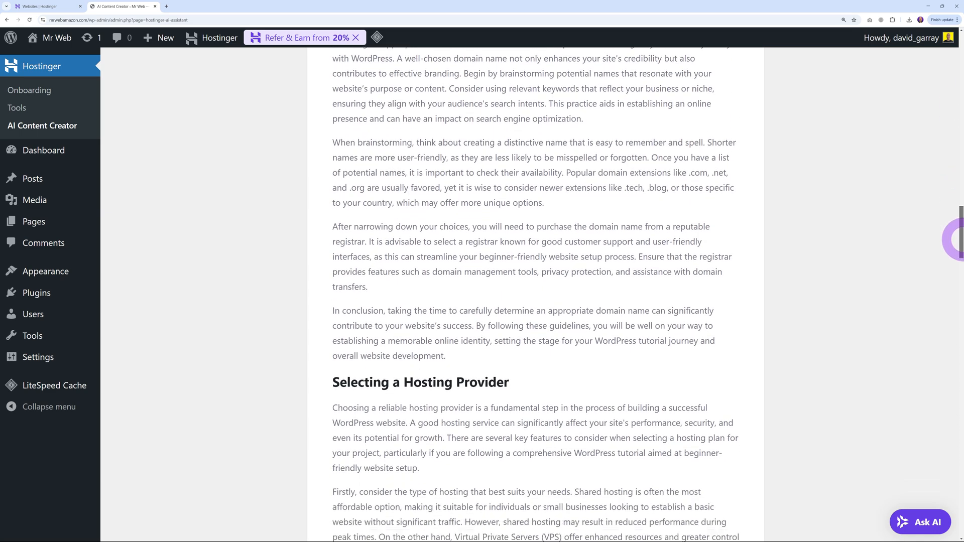
scroll("down", 3)
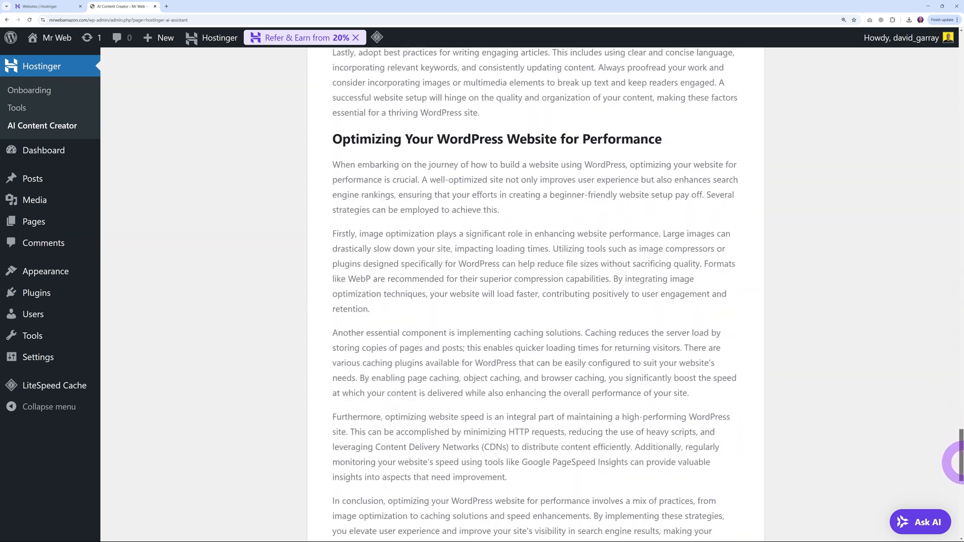
scroll("down", 3)
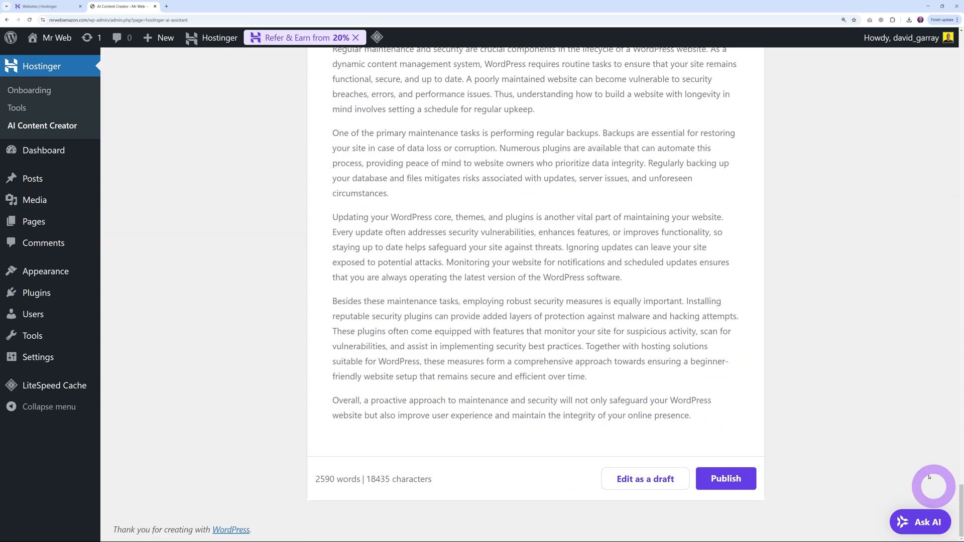
left_click(48, 6)
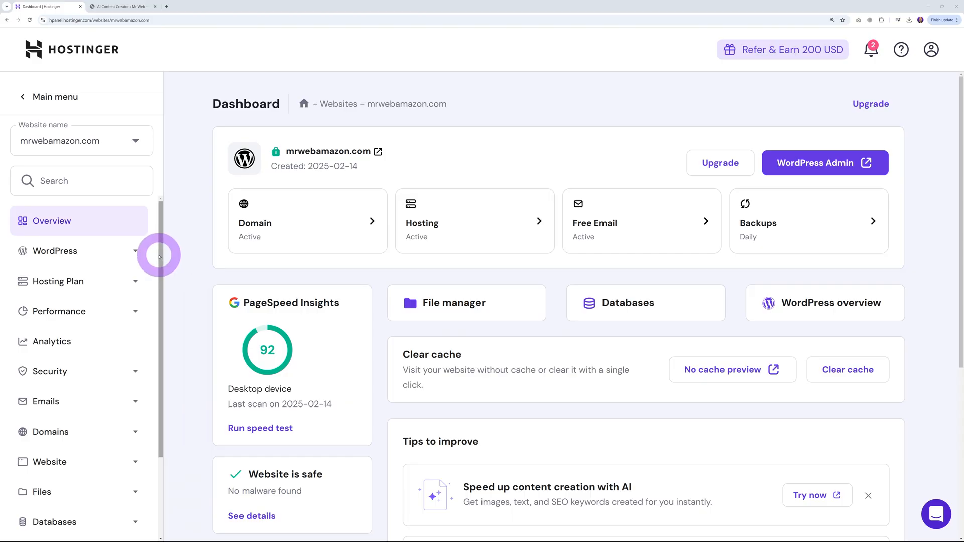
Expand Advanced to view the DNS Zone Editor for mrwebamazon.com, then move to PHP Configuration.
scroll("down", 3)
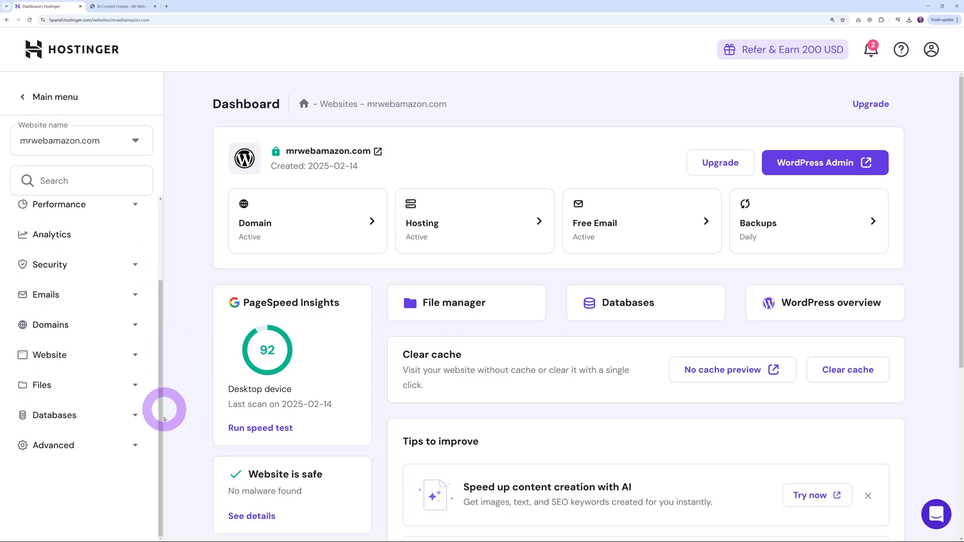
left_click(54, 445)
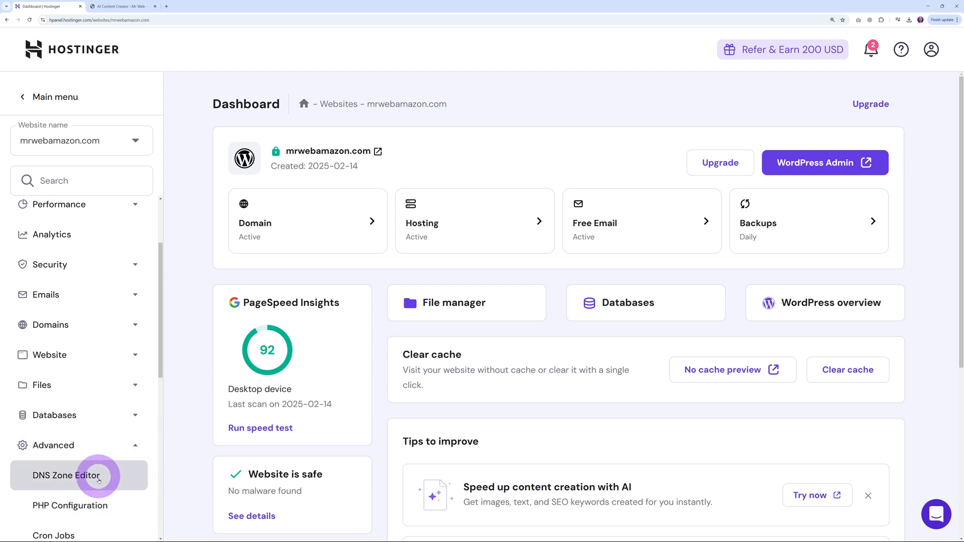
left_click(67, 475)
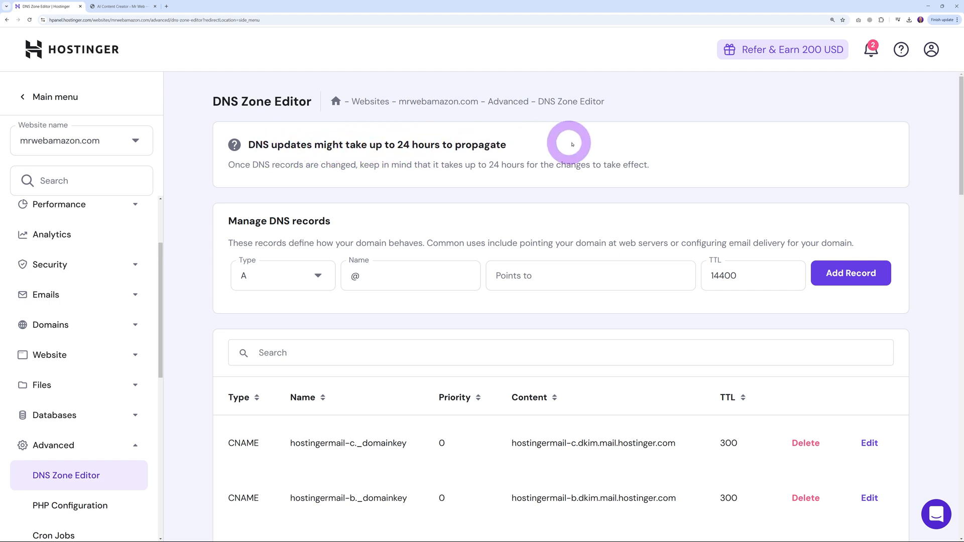
mouse_move(193, 216)
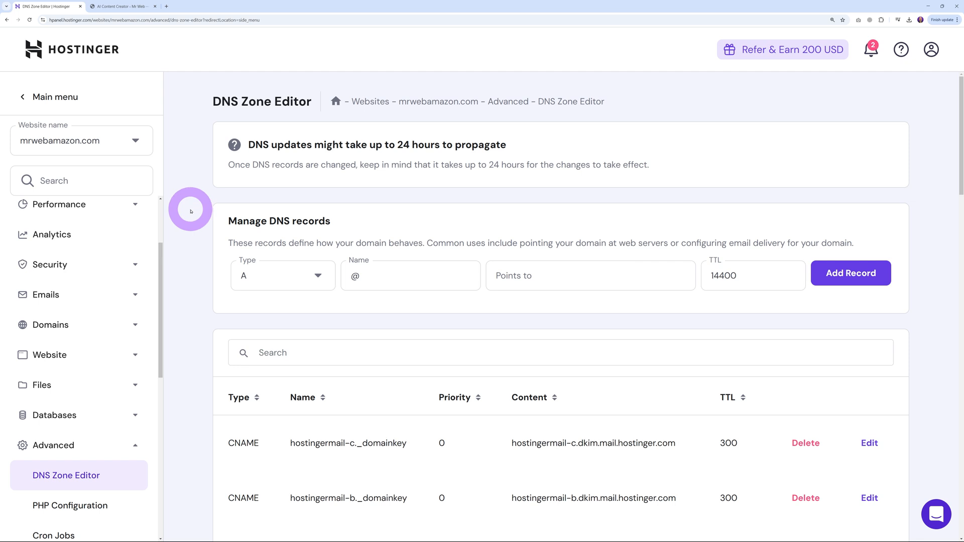
mouse_move(187, 379)
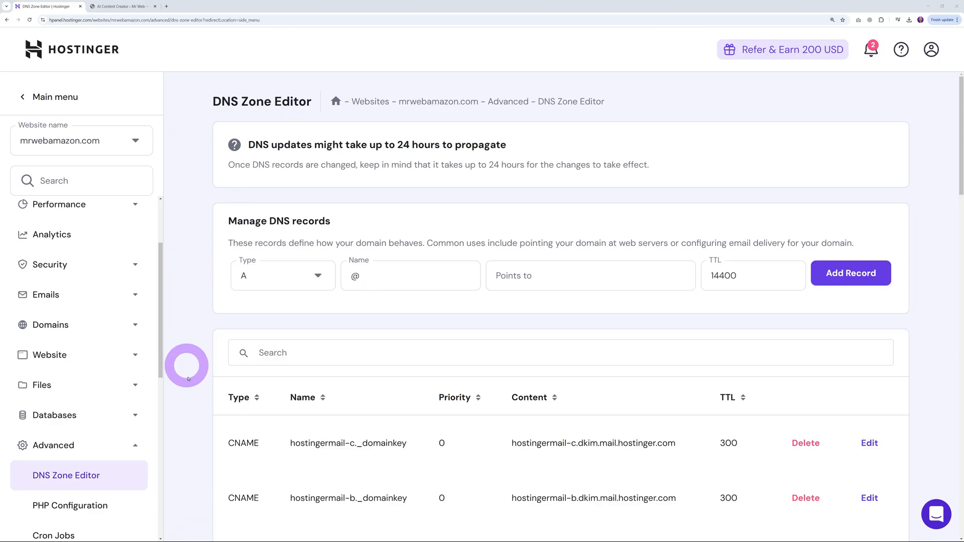
left_click(69, 505)
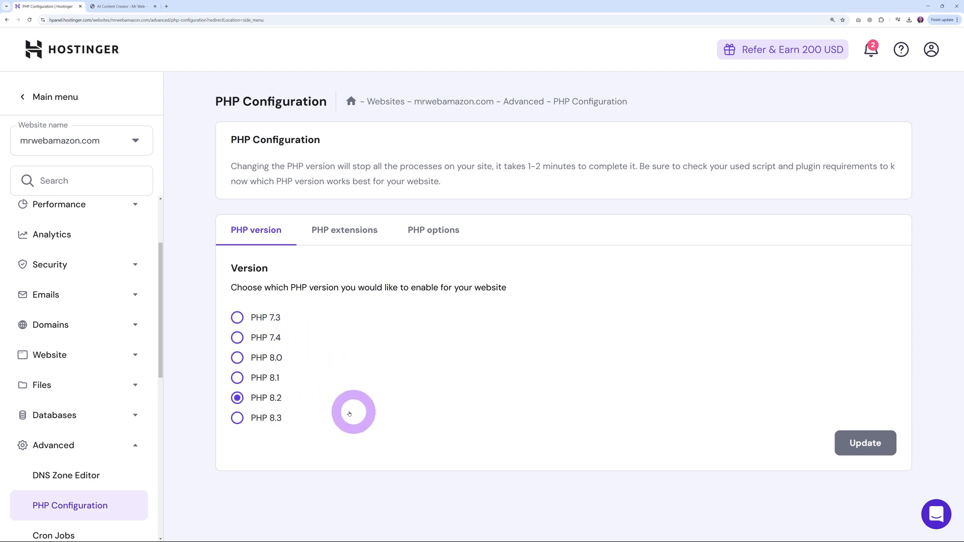
Select PHP 8.3, then enable the mongodb extension in the PHP extensions list.
left_click(237, 418)
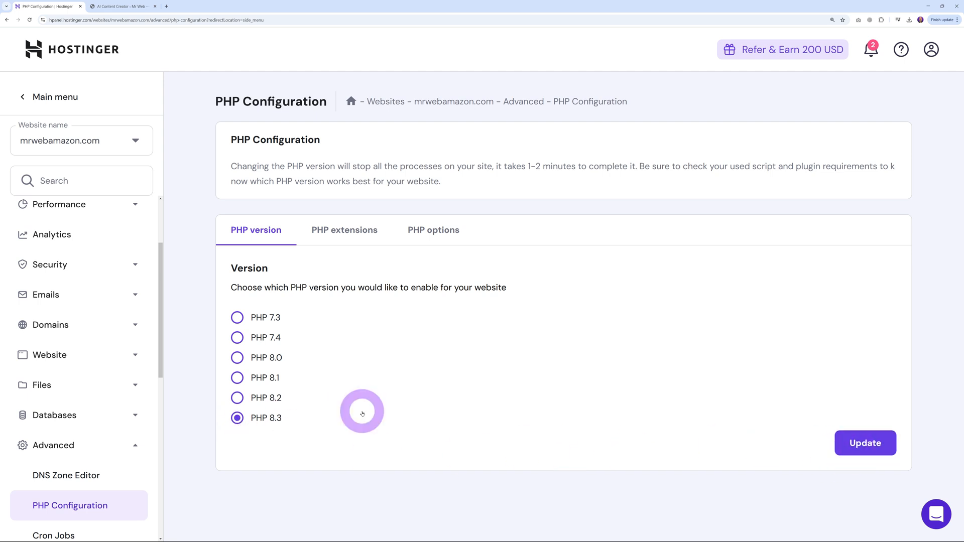
left_click(343, 229)
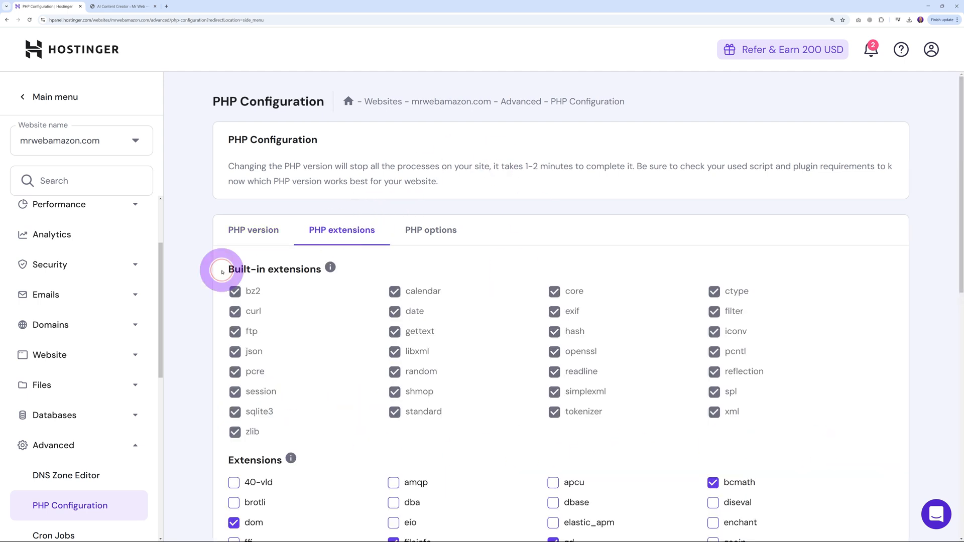
scroll("down", 3)
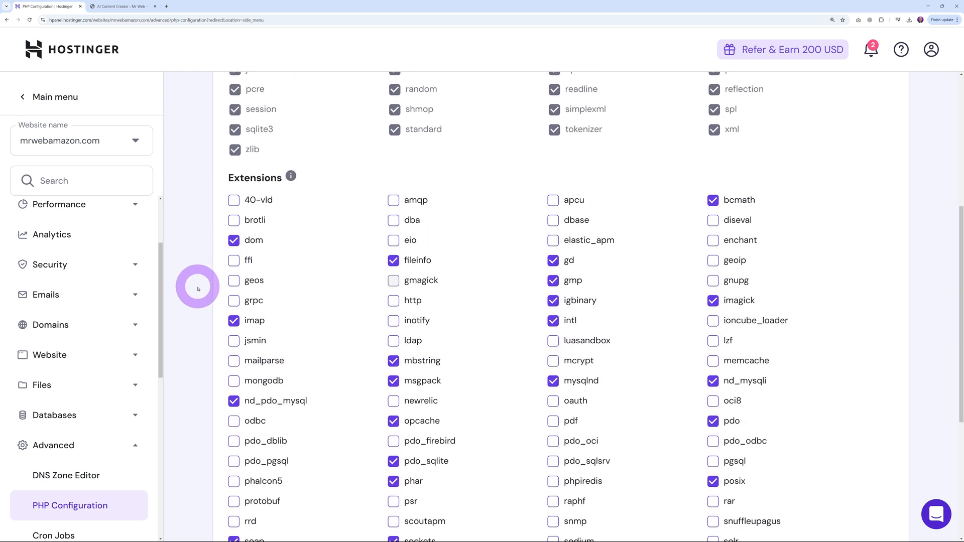
mouse_move(261, 361)
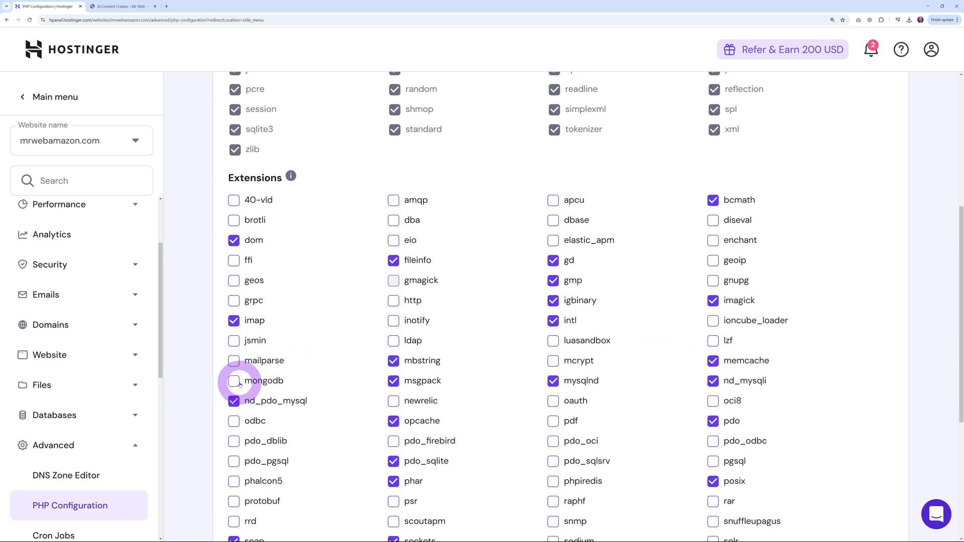
left_click(233, 381)
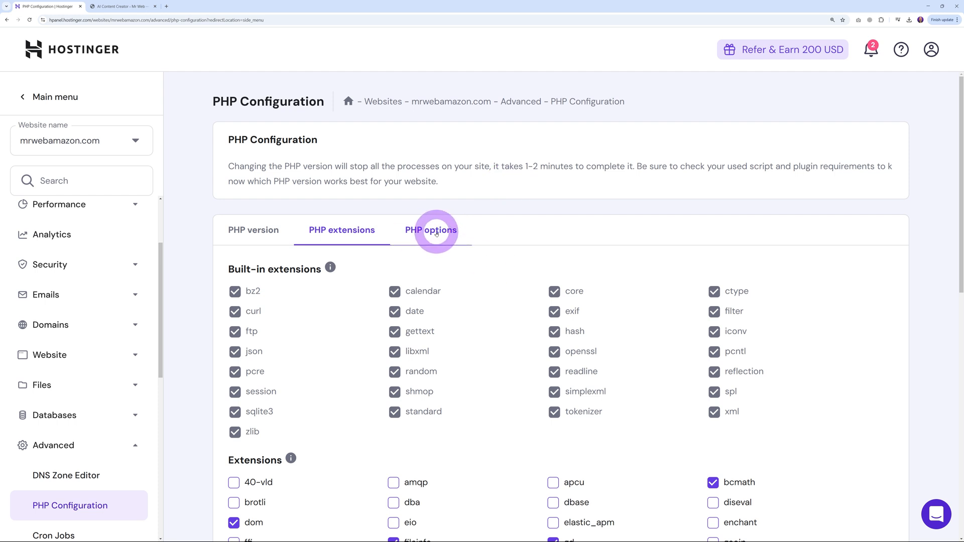
left_click(431, 230)
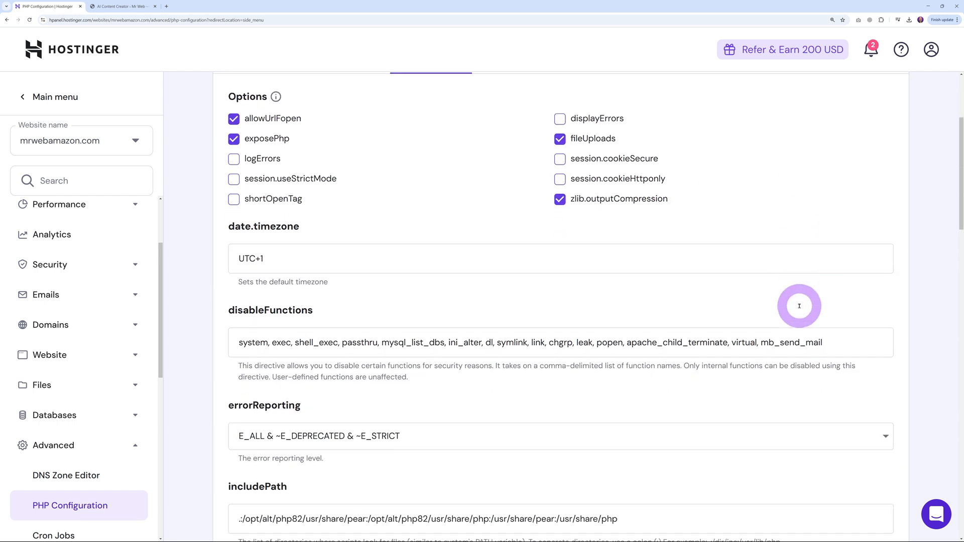
scroll("down", 3)
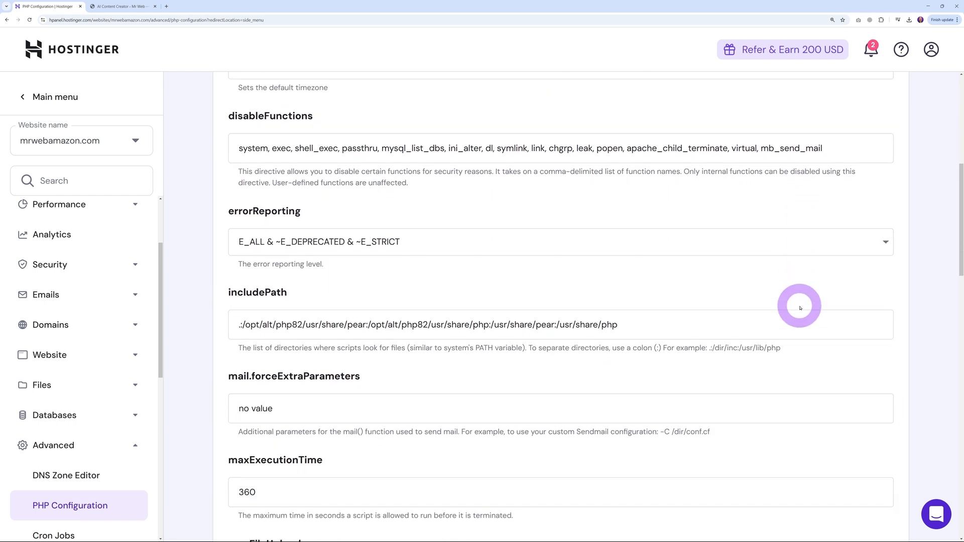
scroll("down", 3)
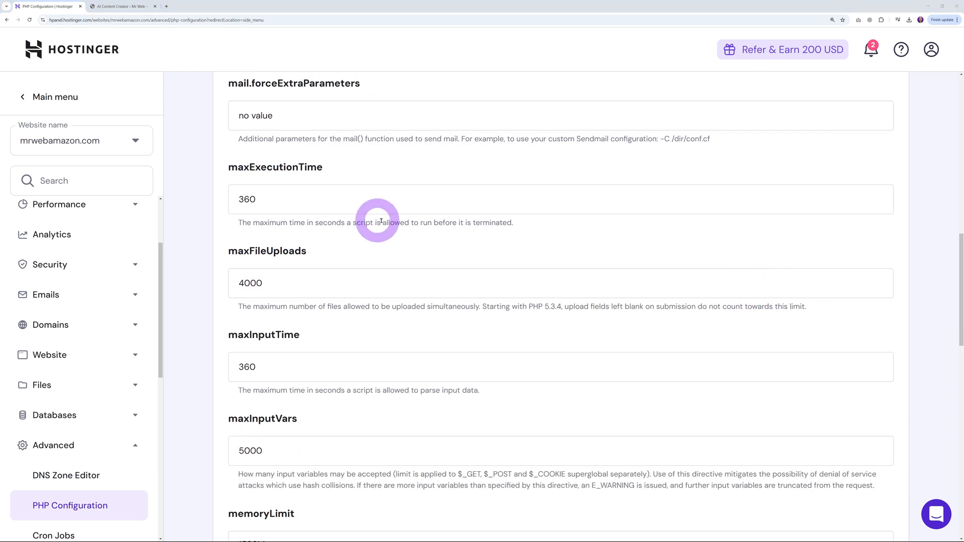
scroll("down", 3)
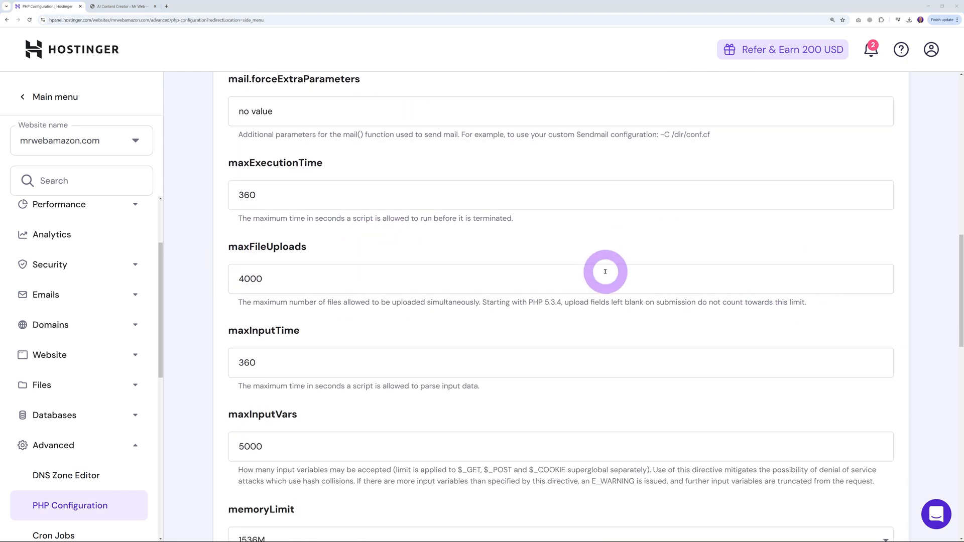
scroll("down", 3)
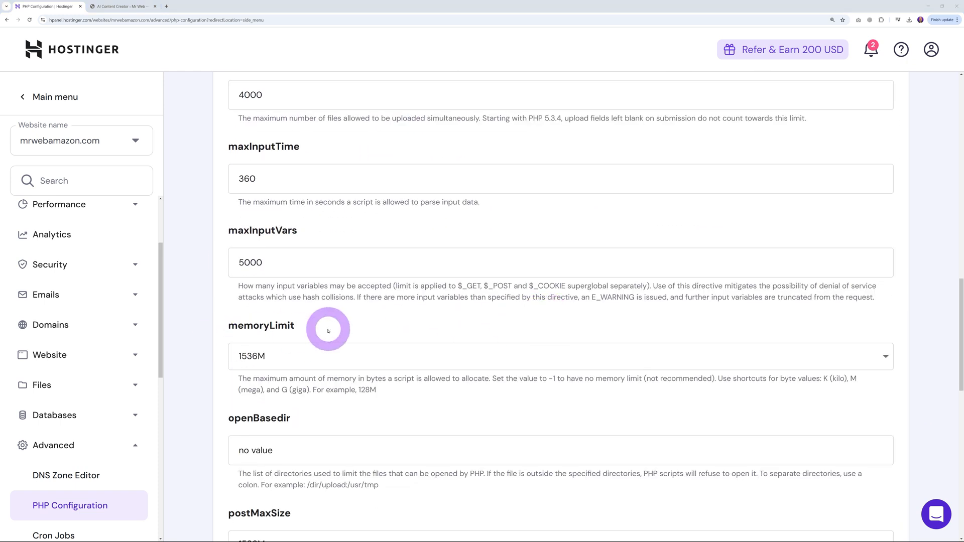
scroll("down", 3)
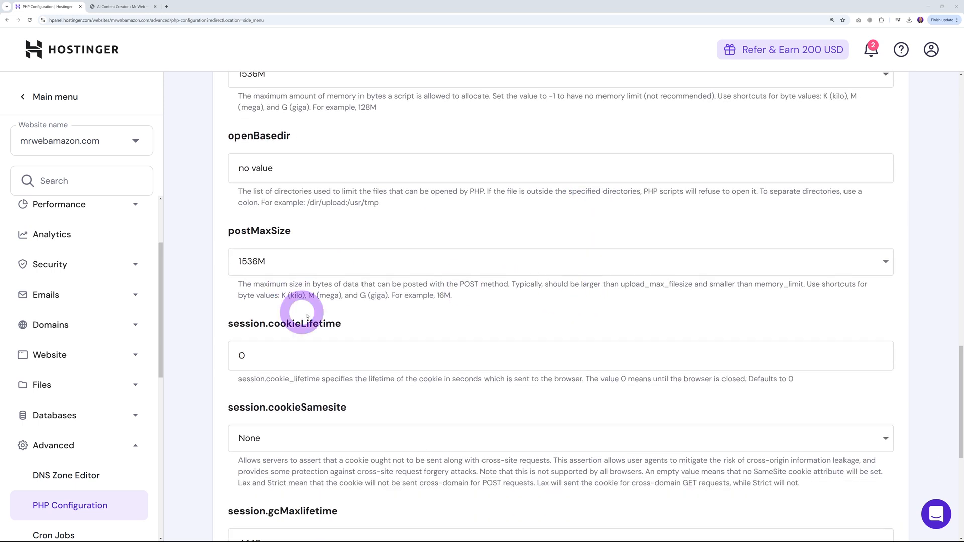
scroll("down", 3)
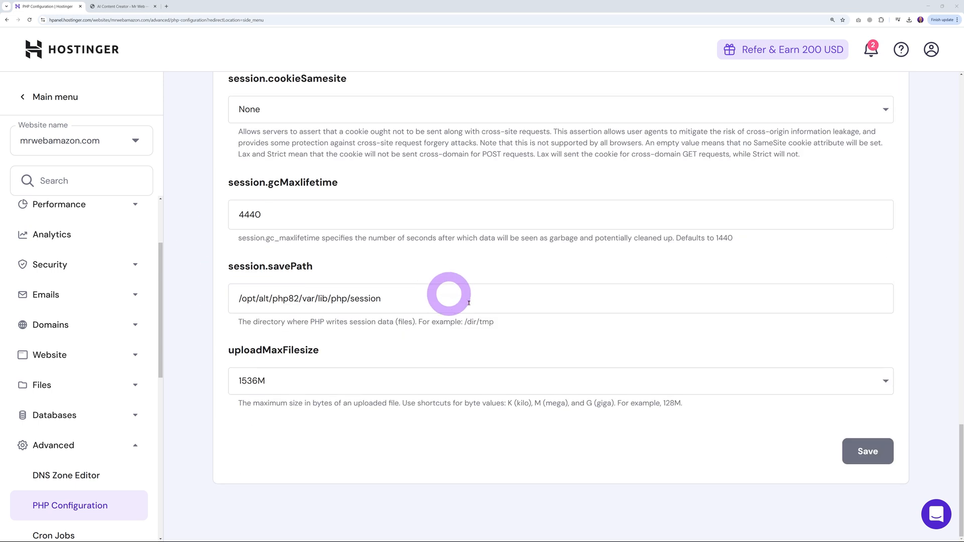
mouse_move(627, 461)
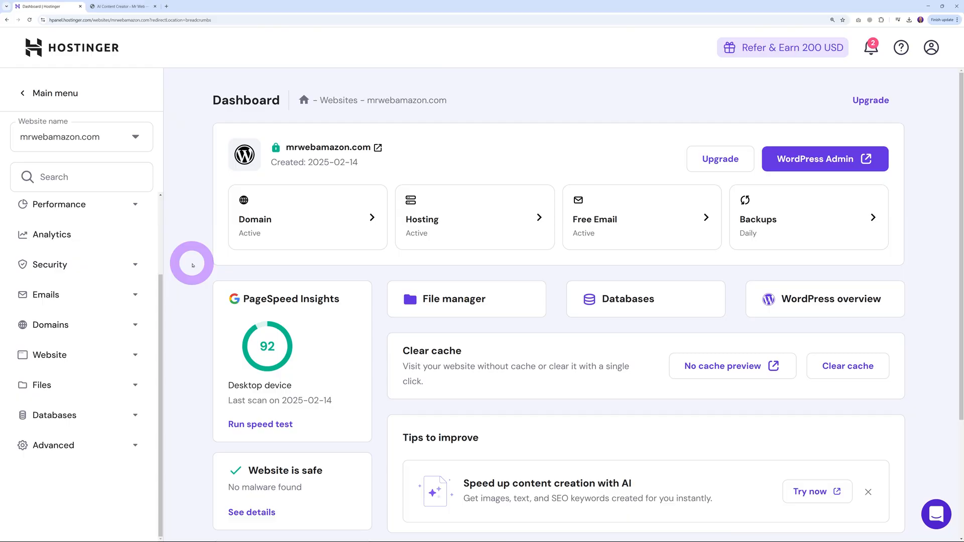
mouse_move(206, 327)
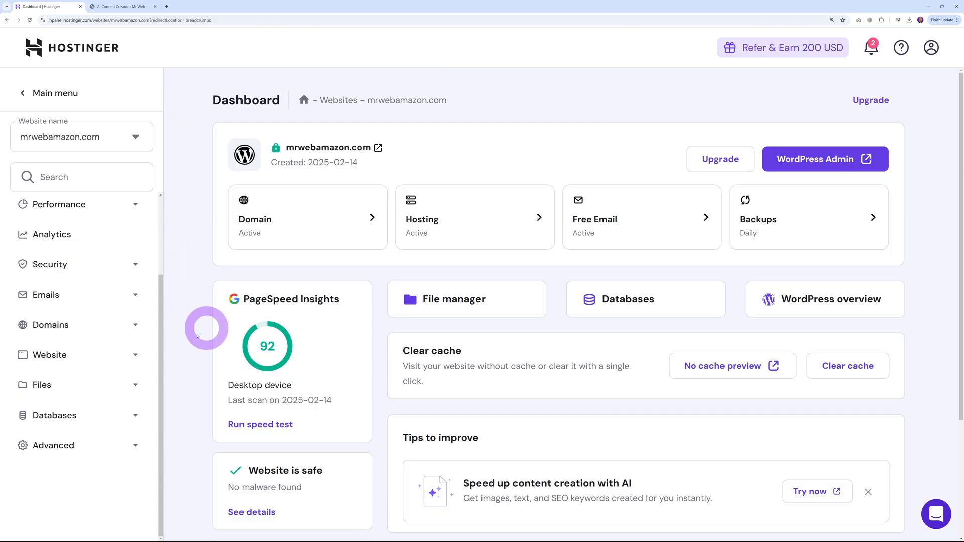
Start Add Website from the sidebar to reach the create-or-migrate choice.
left_click(49, 354)
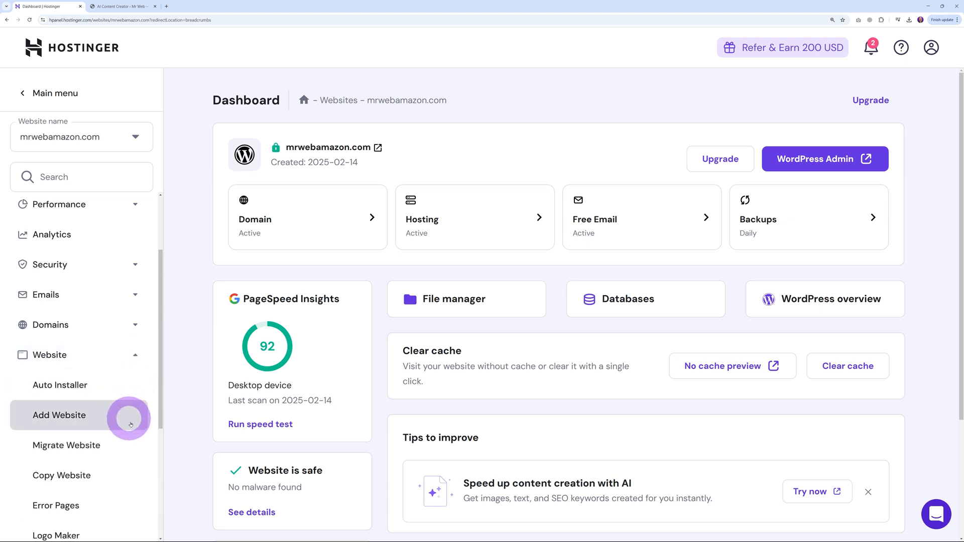
mouse_move(78, 475)
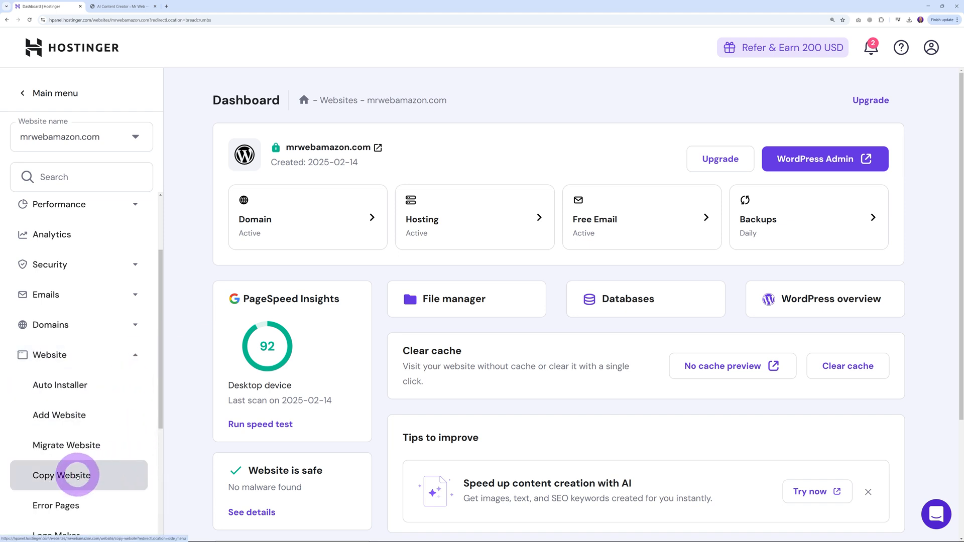
left_click(61, 475)
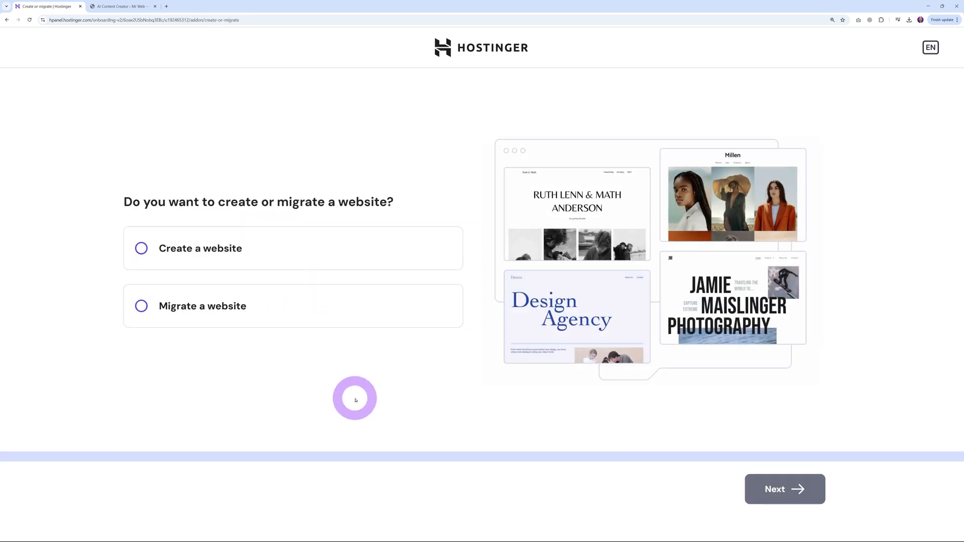
Choose Migrate a website via login details, then launch Migrate Website from the dashboard sidebar.
left_click(140, 305)
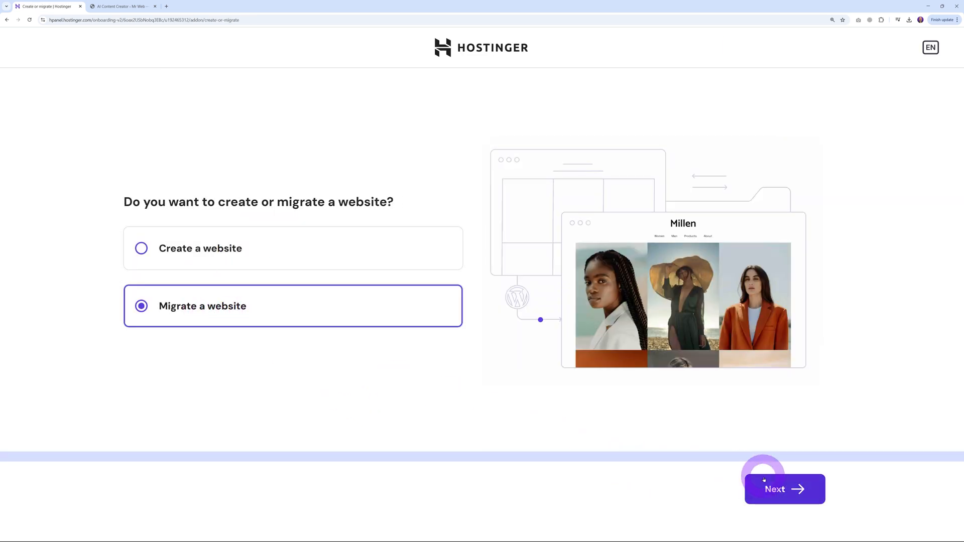
left_click(784, 489)
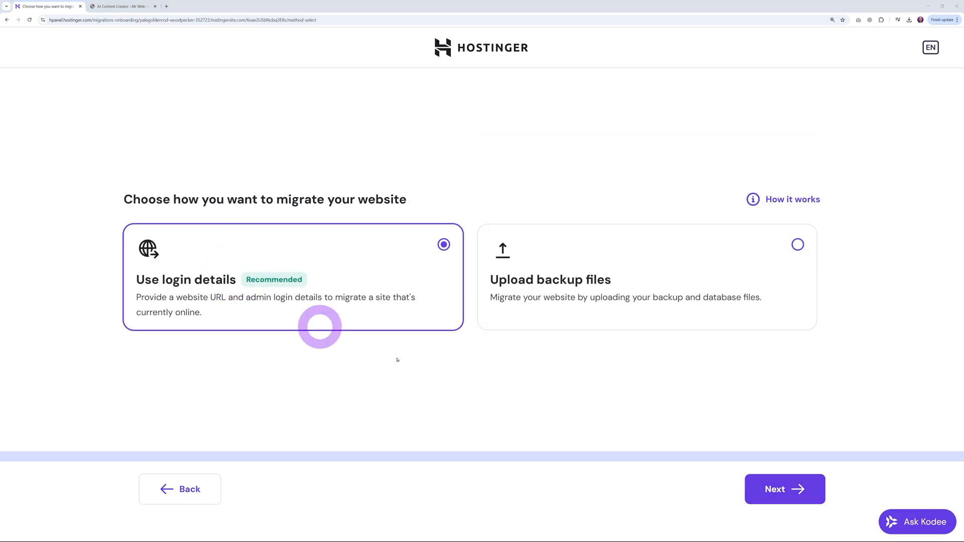
left_click(784, 489)
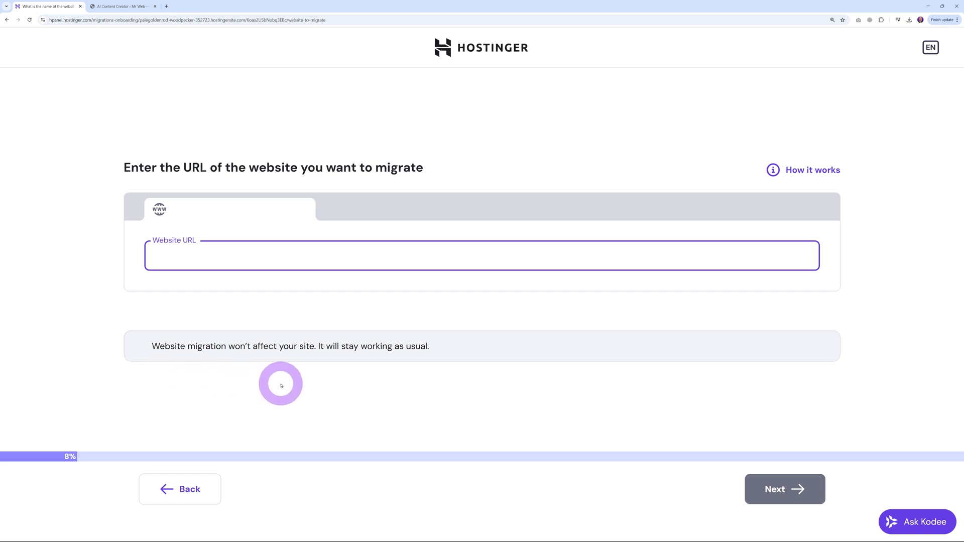
left_click(481, 255)
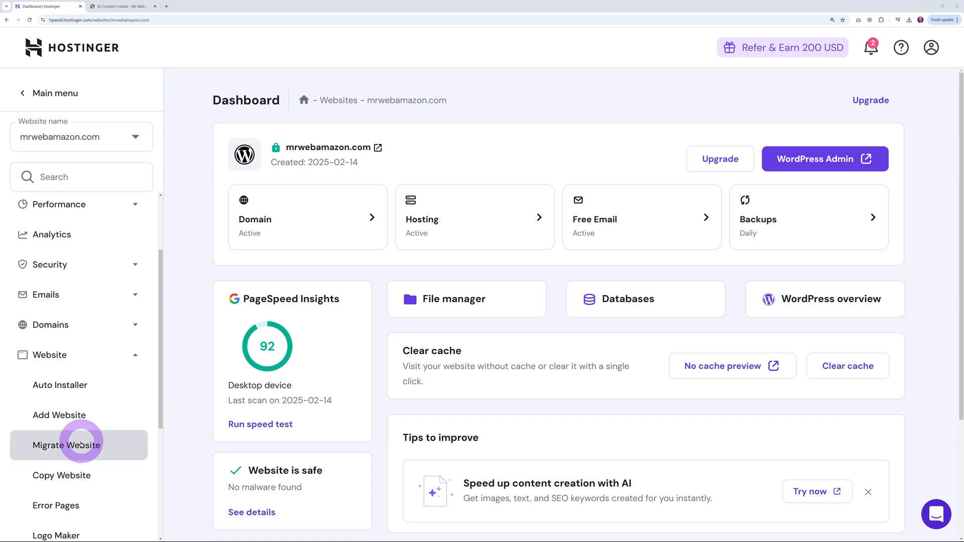
left_click(67, 445)
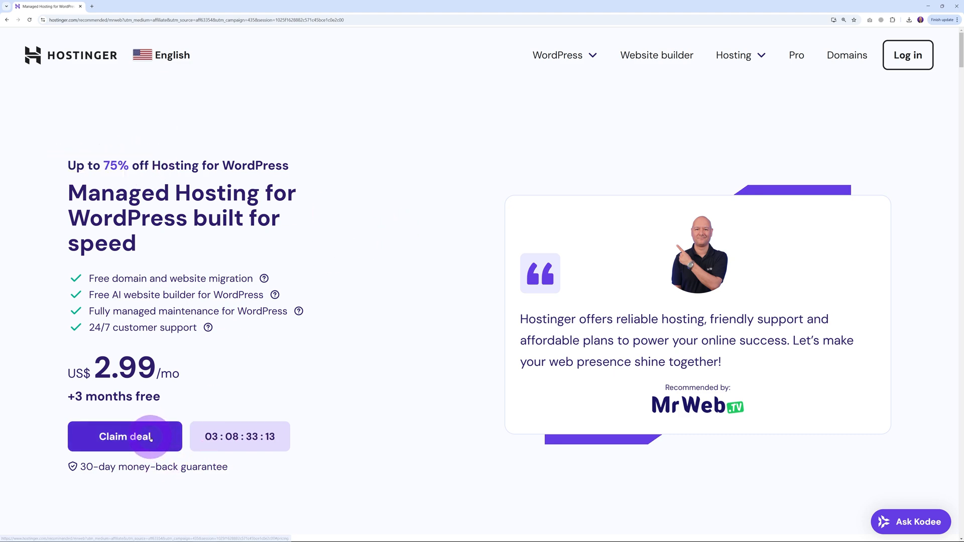
Claim the deal and review the Premium US$2.99, Business US$3.99 and Cloud Startup US$7.99 plans.
left_click(124, 437)
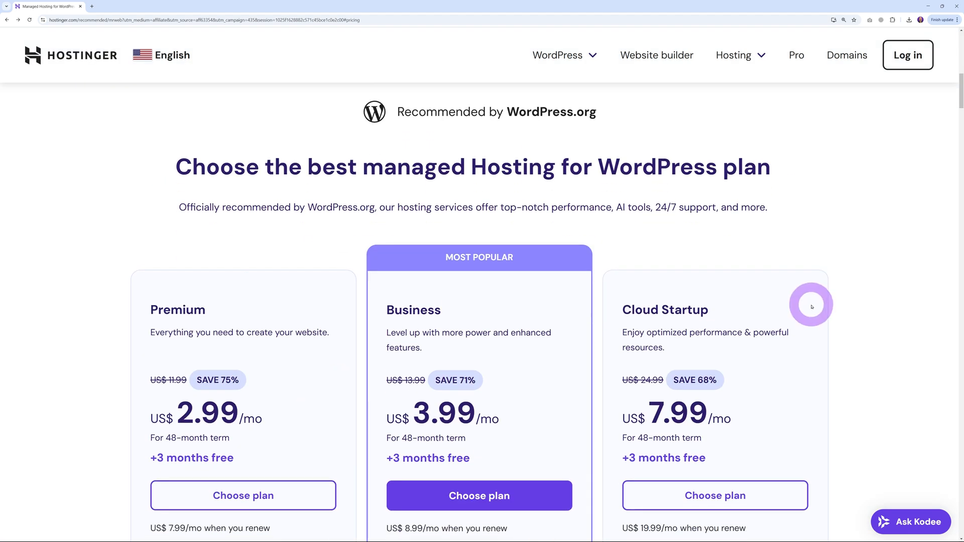
mouse_move(698, 355)
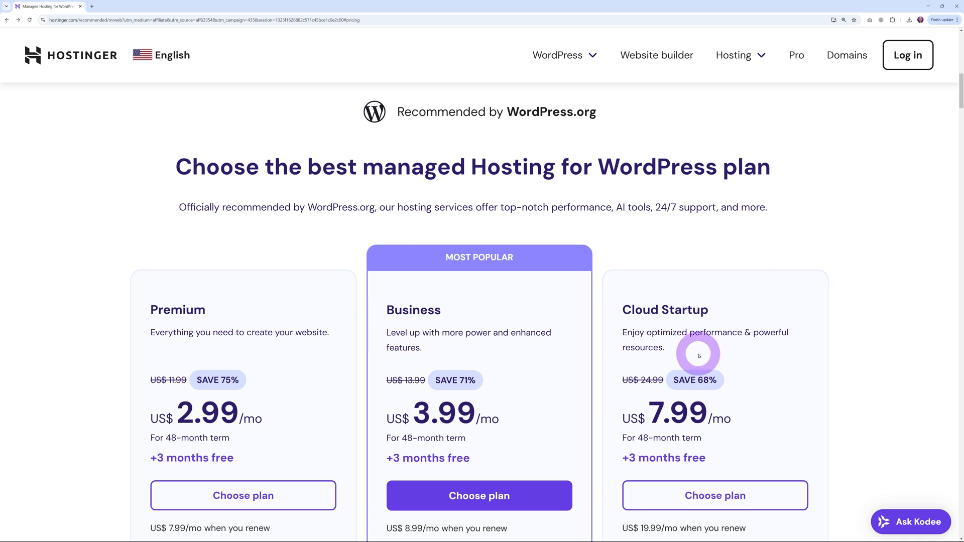
scroll("down", 3)
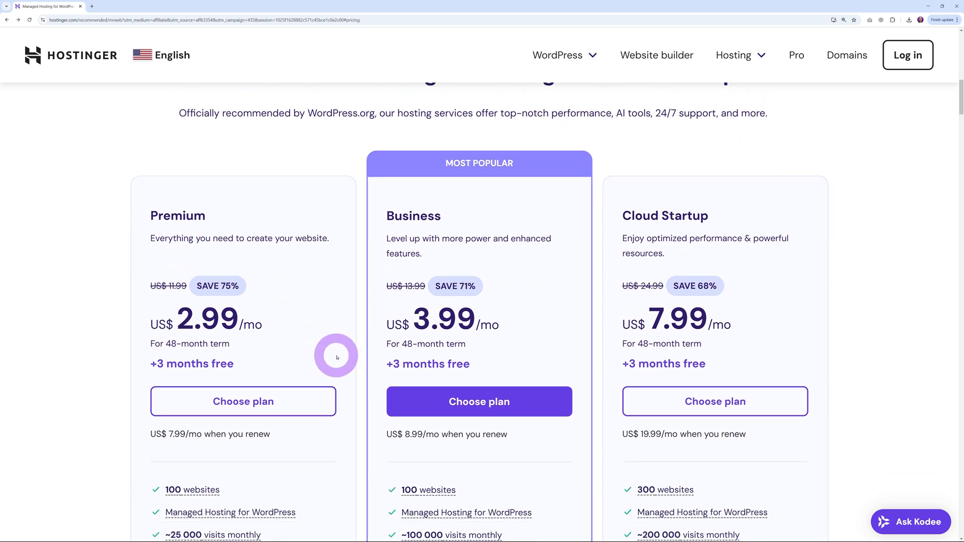
scroll("down", 3)
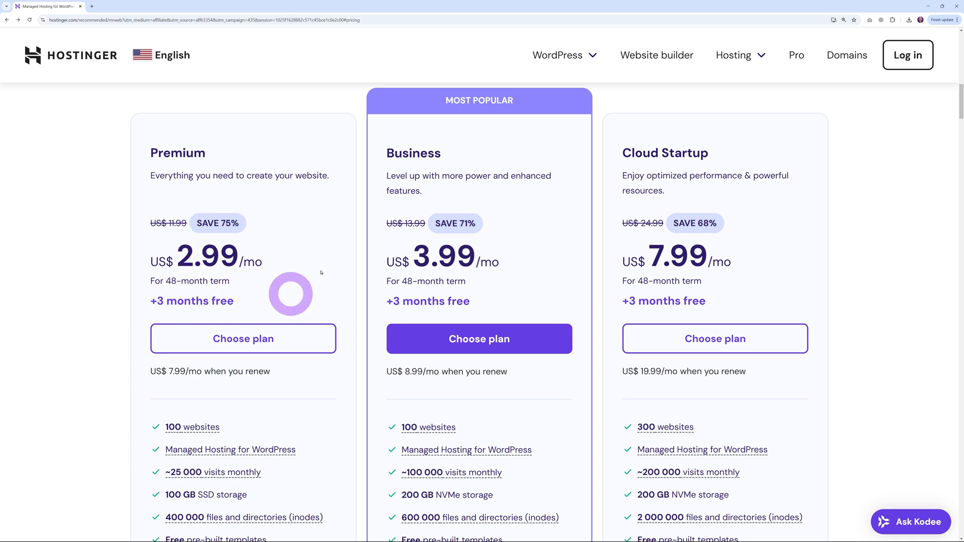
scroll("down", 3)
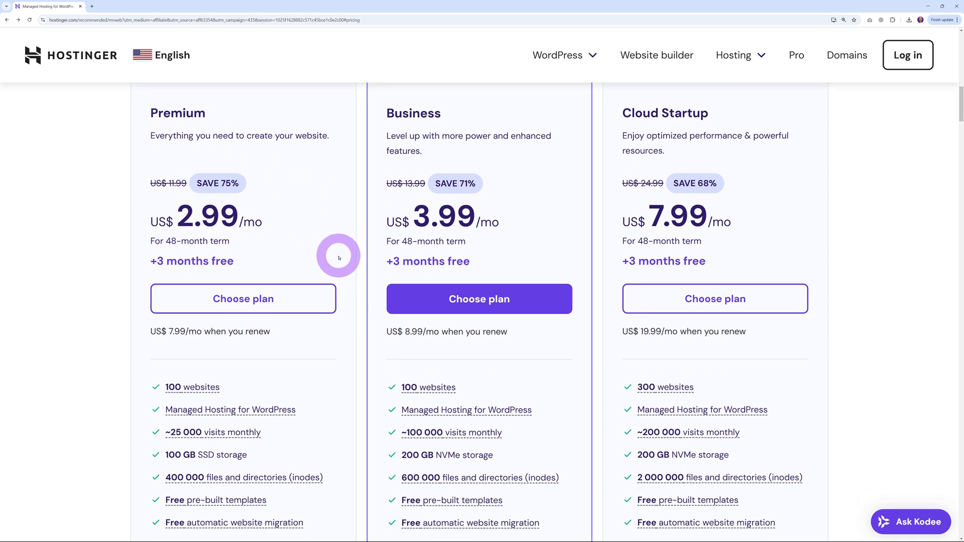
scroll("down", 3)
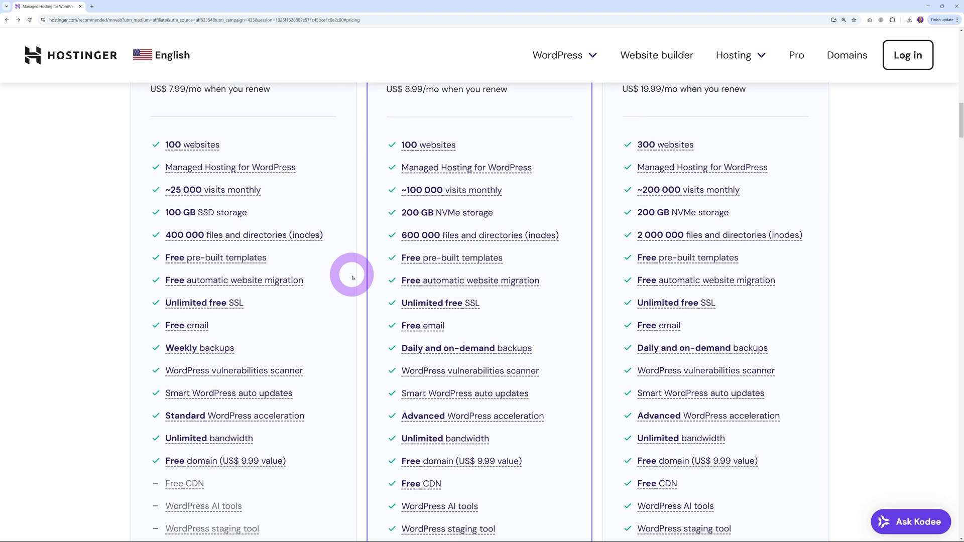
scroll("down", 3)
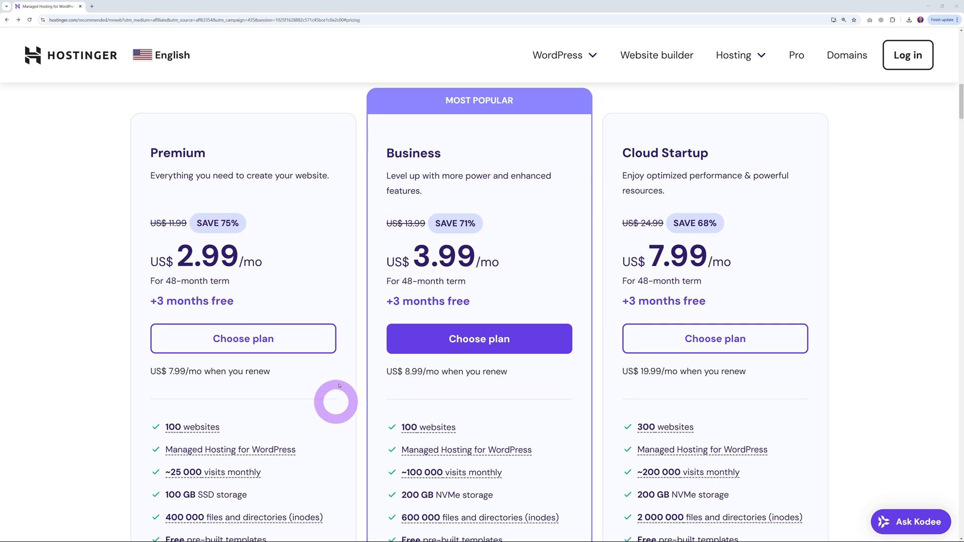
Add the Premium plan to the cart and apply coupon code MRWEB.
left_click(243, 338)
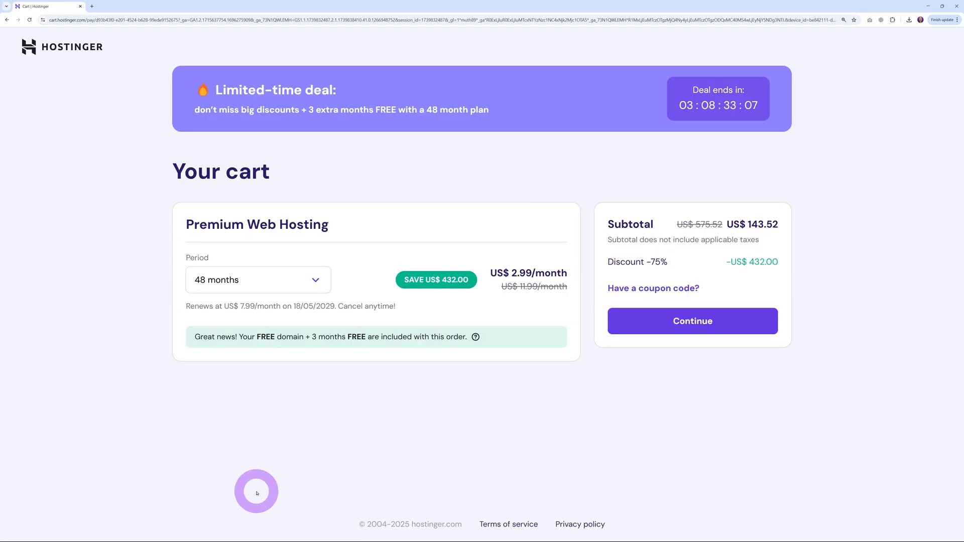
left_click(653, 289)
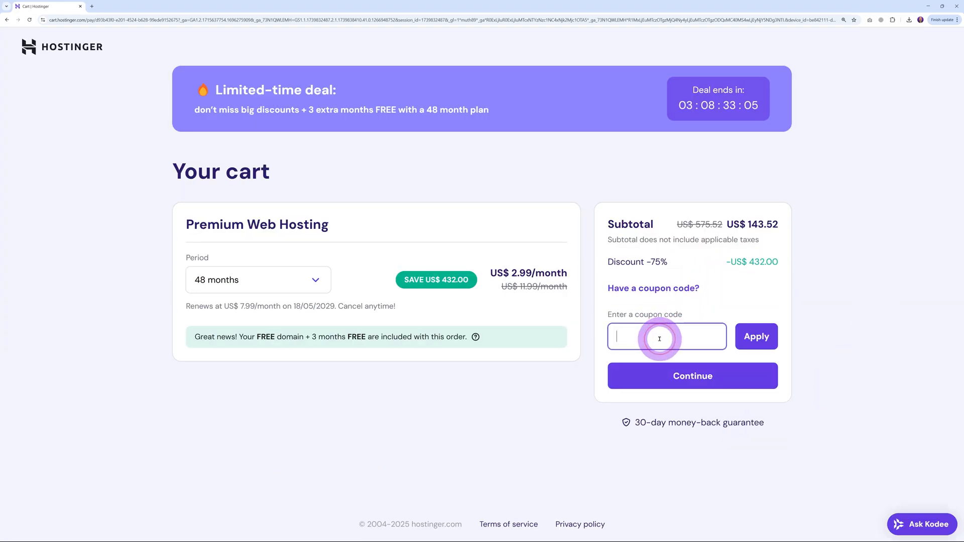
type("MRWEB")
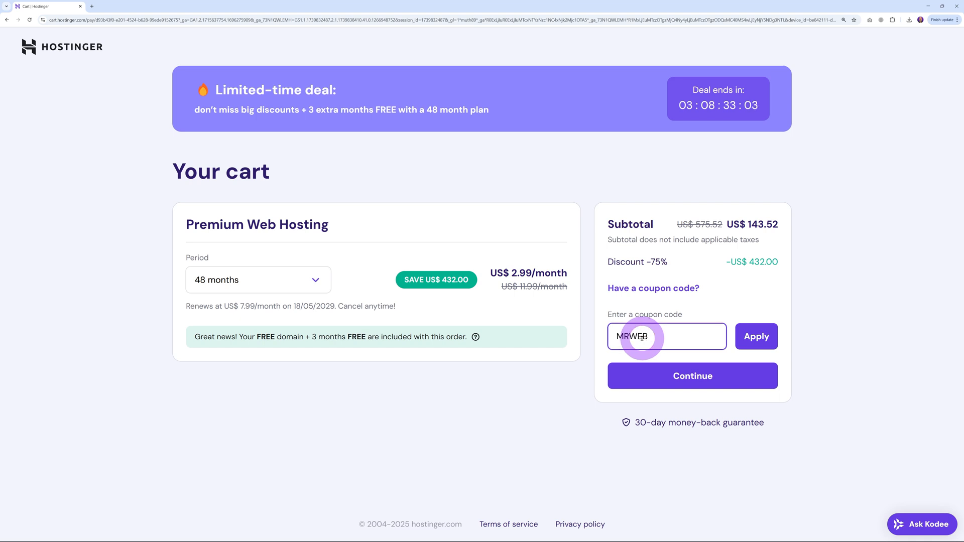
left_click(755, 336)
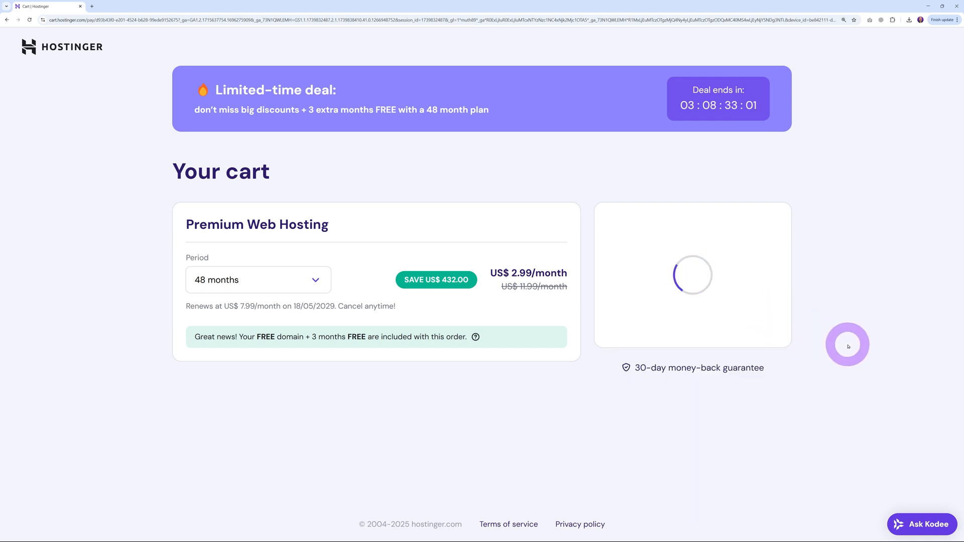